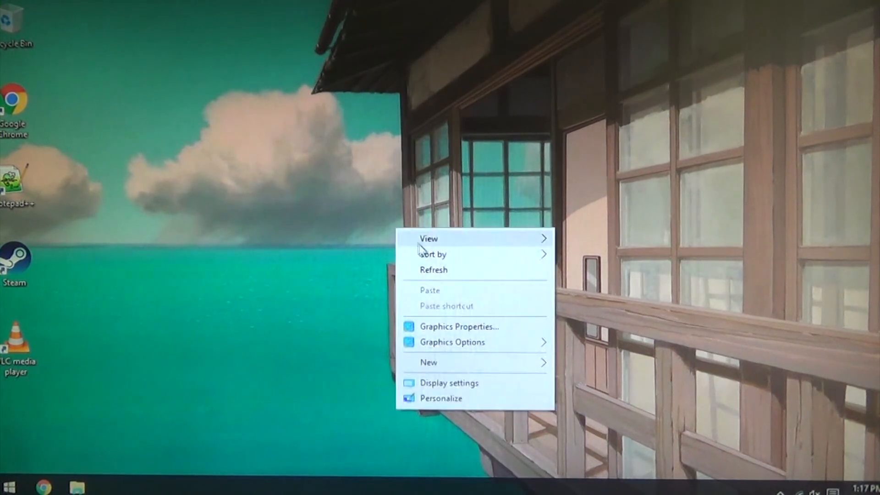
- Create a new folder on the Windows desktop and name it 'Android'
left_click(428, 362)
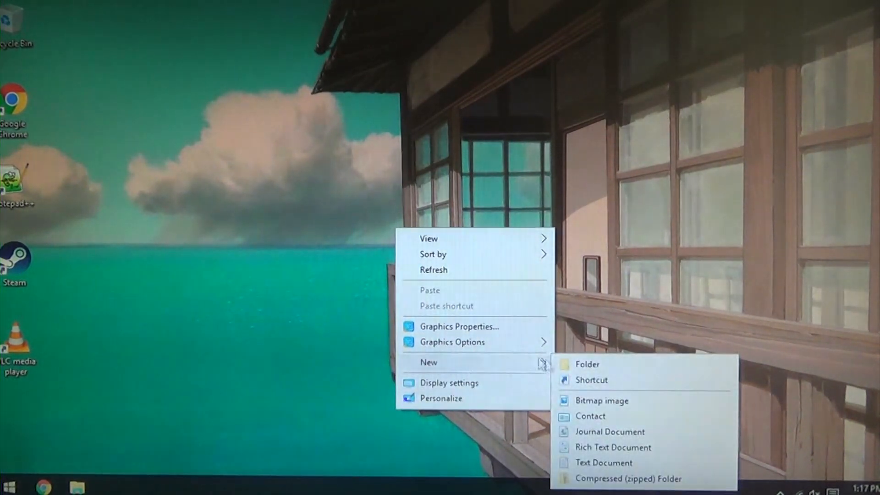
left_click(587, 364)
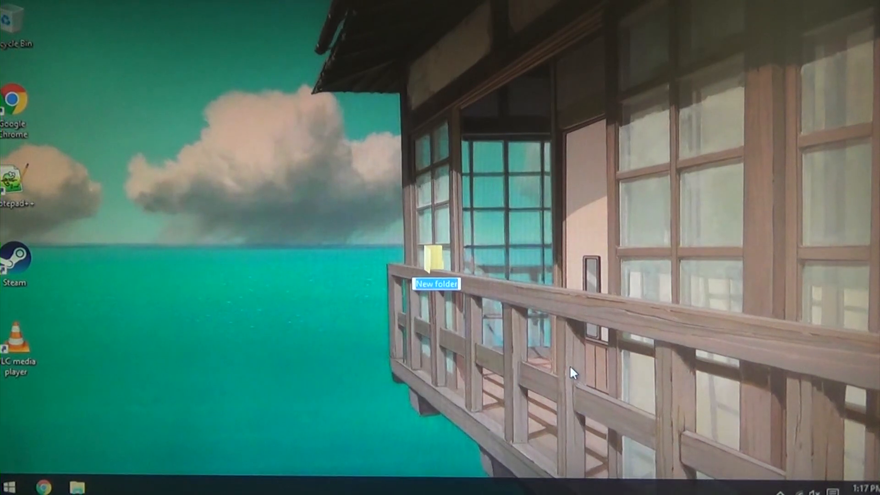
type("Android")
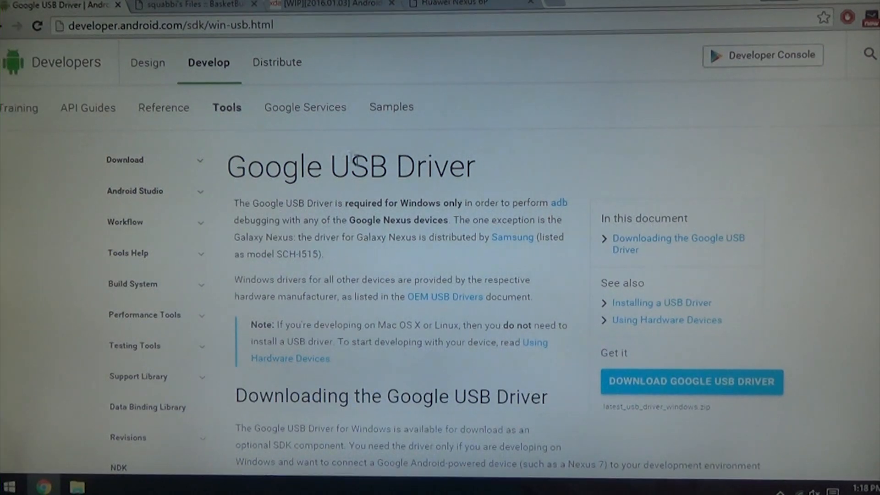
- Accept the terms and save latest_usb_driver_windows.zip into Desktop\Android
left_click(695, 383)
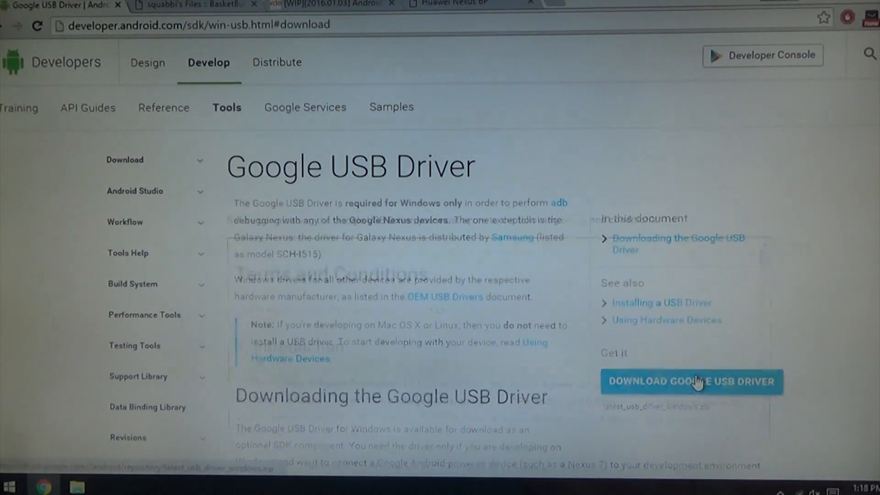
left_click(693, 382)
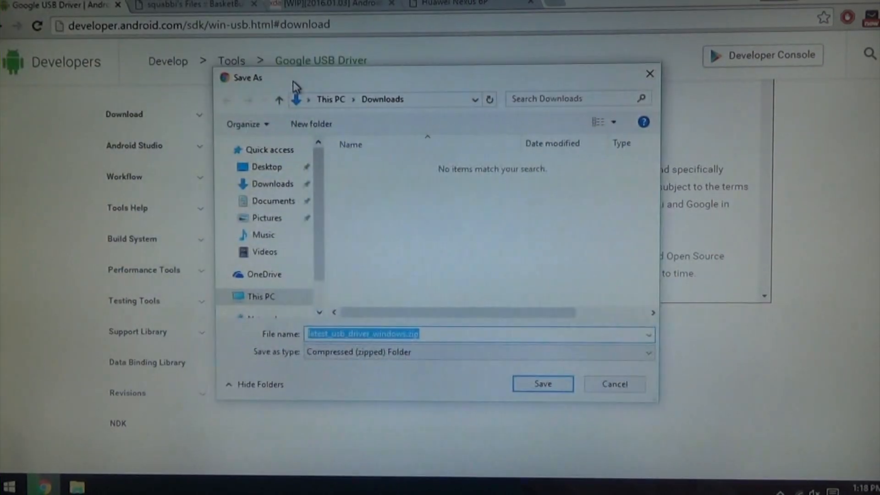
left_click(267, 167)
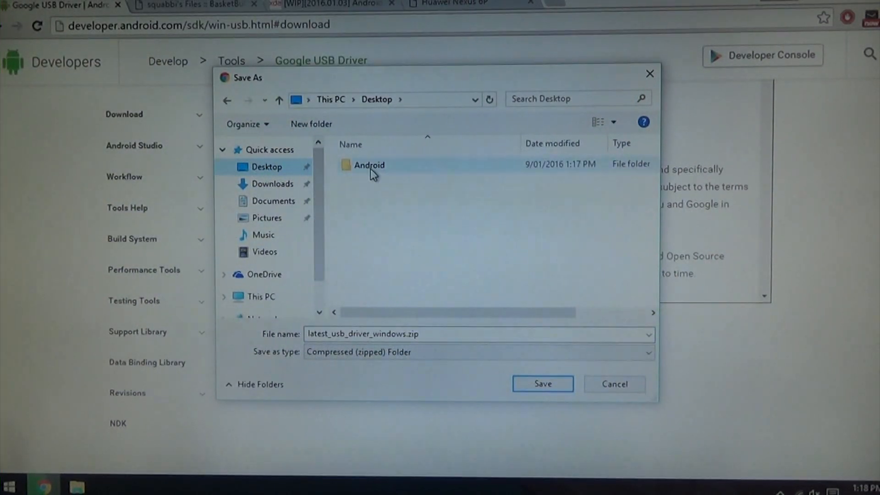
double_click(369, 165)
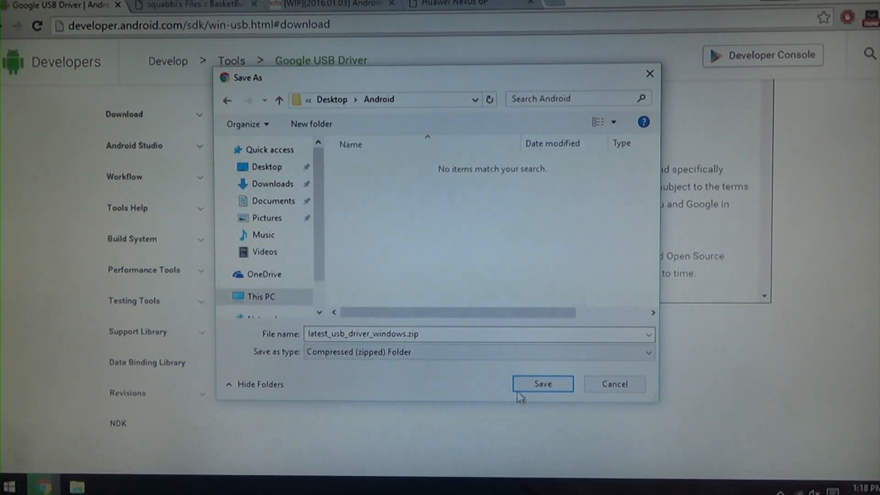
left_click(543, 384)
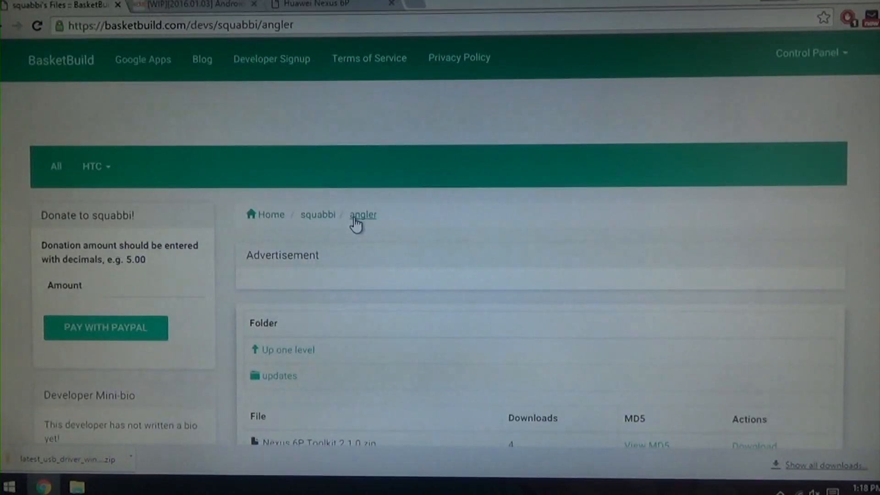
- Download platform-tools.zip from BasketBuild into the Android desktop folder
scroll("down", 3)
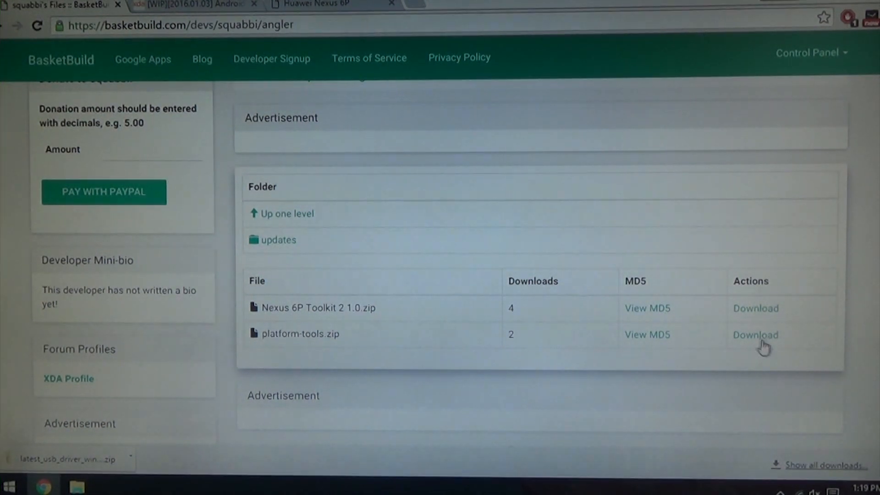
left_click(756, 335)
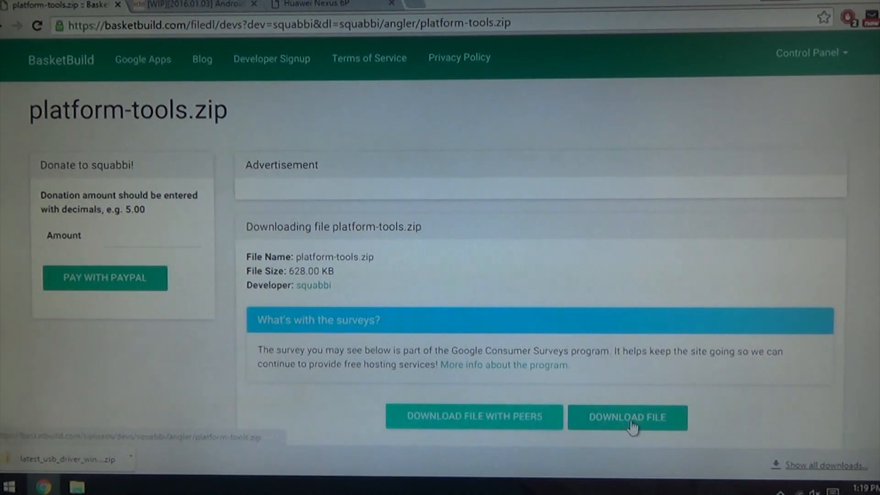
left_click(629, 417)
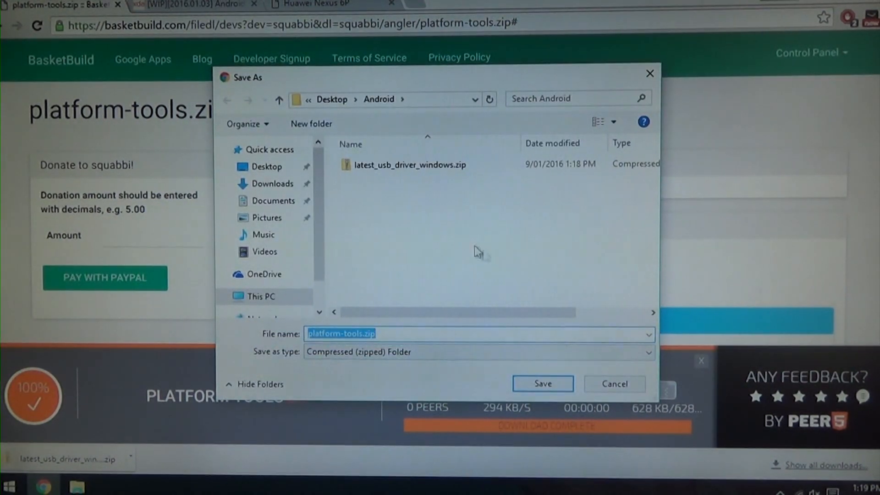
mouse_move(520, 385)
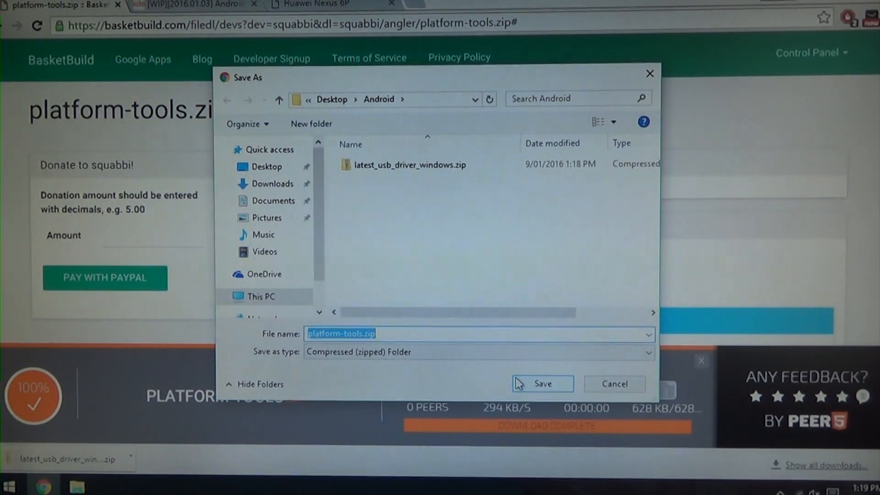
left_click(543, 384)
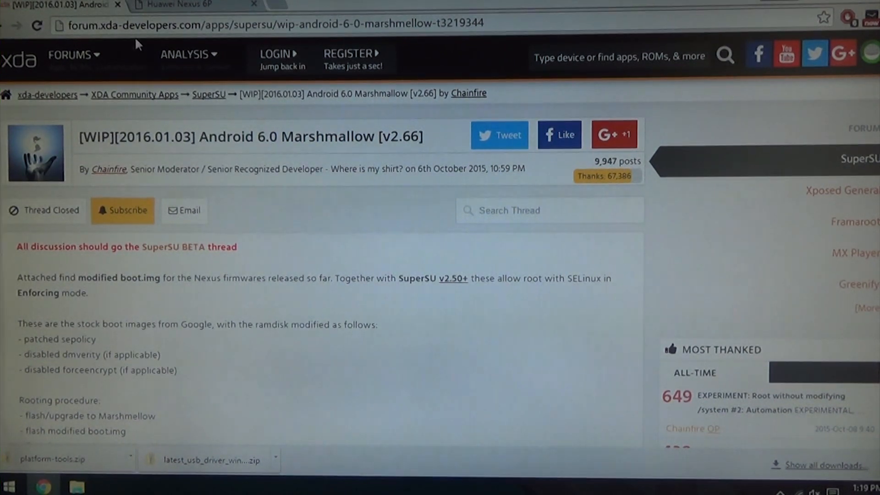
mouse_move(342, 316)
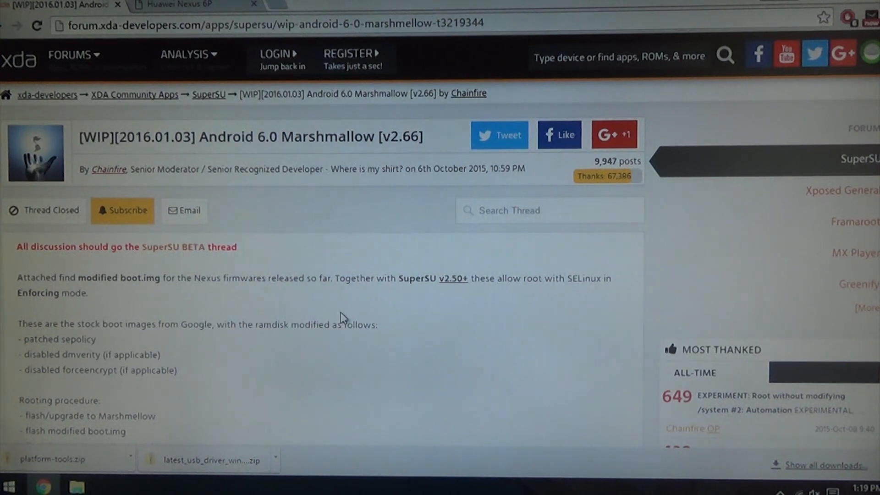
mouse_move(339, 310)
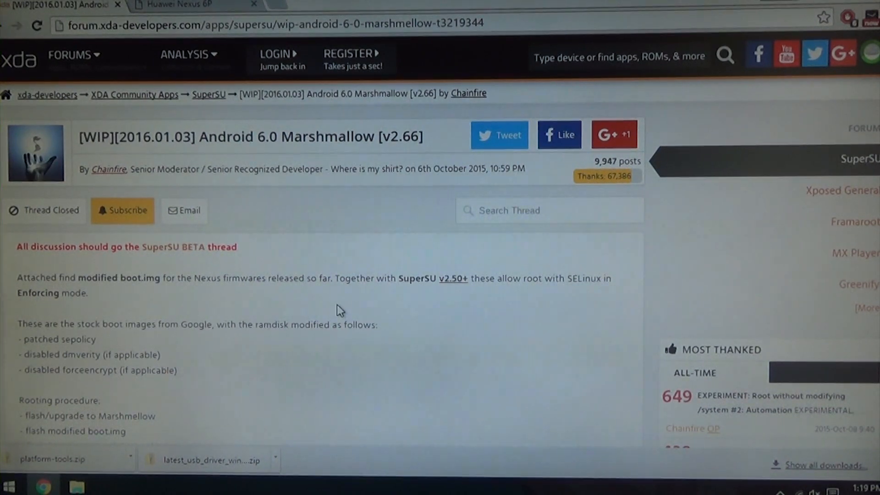
- Scroll the XDA Marshmallow SuperSU thread down to the SuperSU v2.62 BETA systemless root notes
scroll("down", 3)
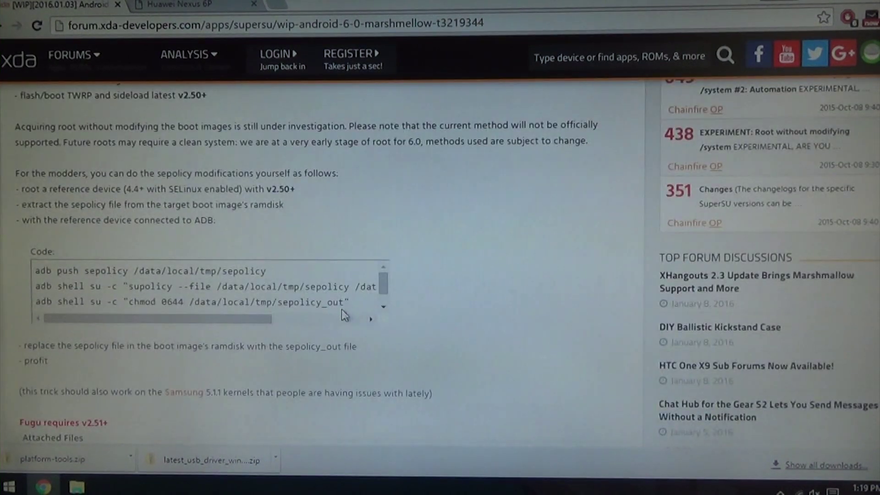
scroll("down", 3)
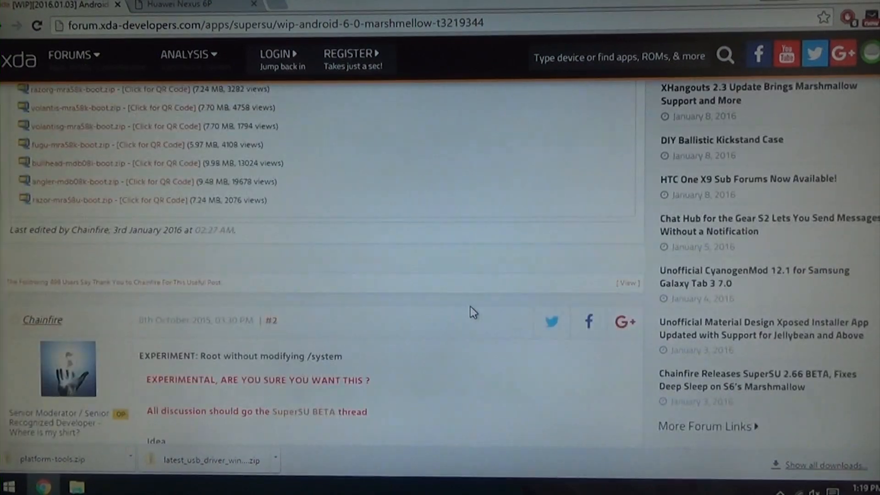
scroll("down", 3)
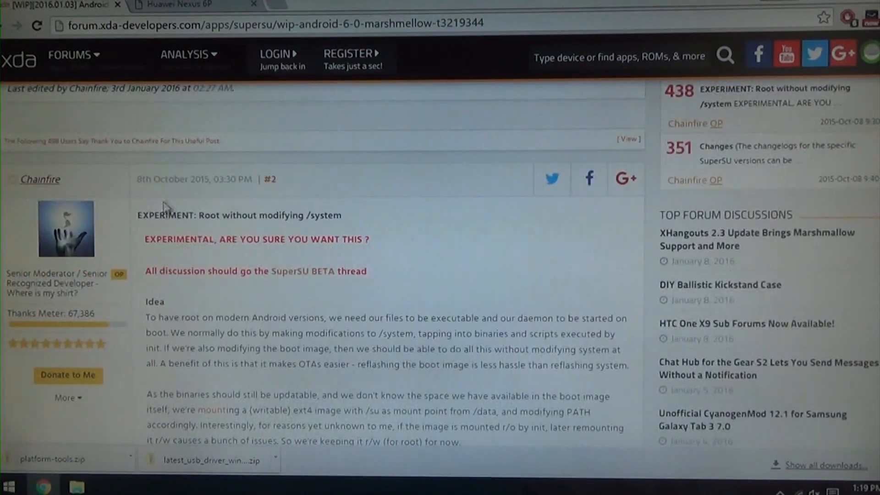
scroll("down", 3)
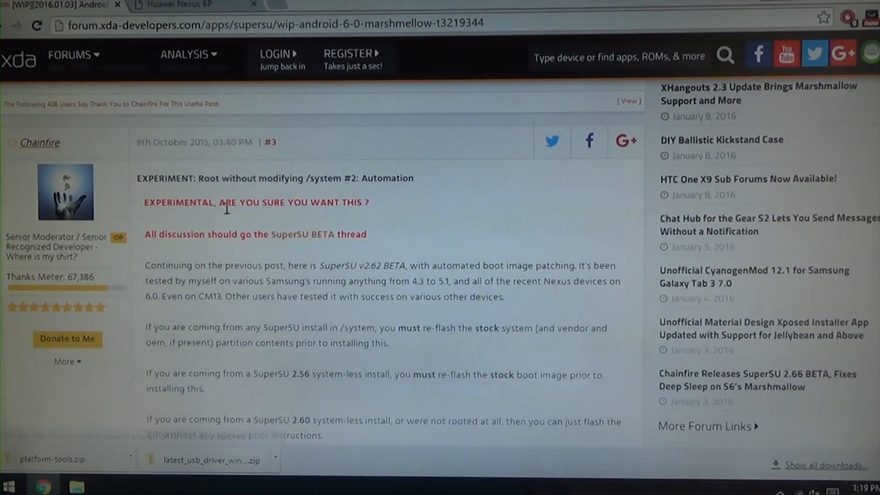
scroll("down", 3)
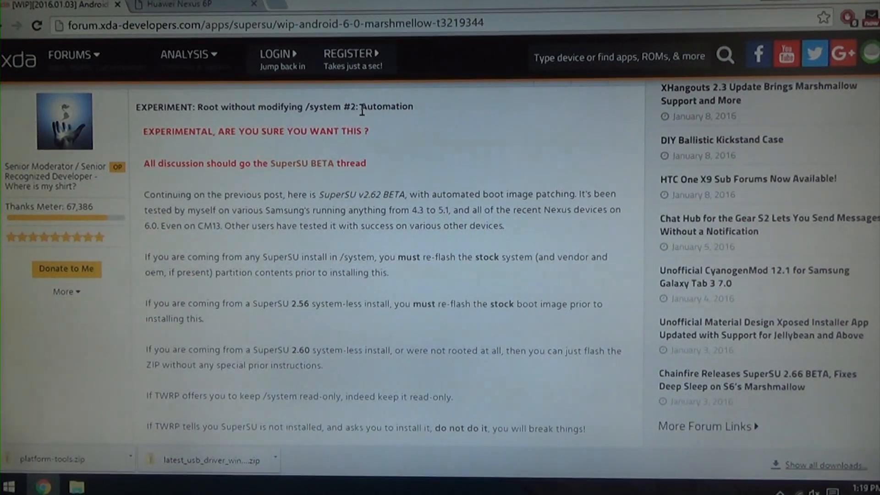
scroll("down", 3)
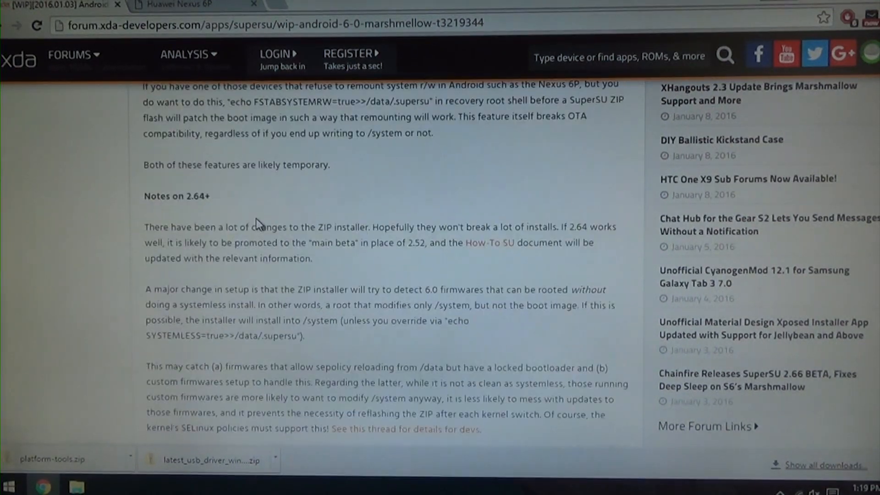
scroll("down", 3)
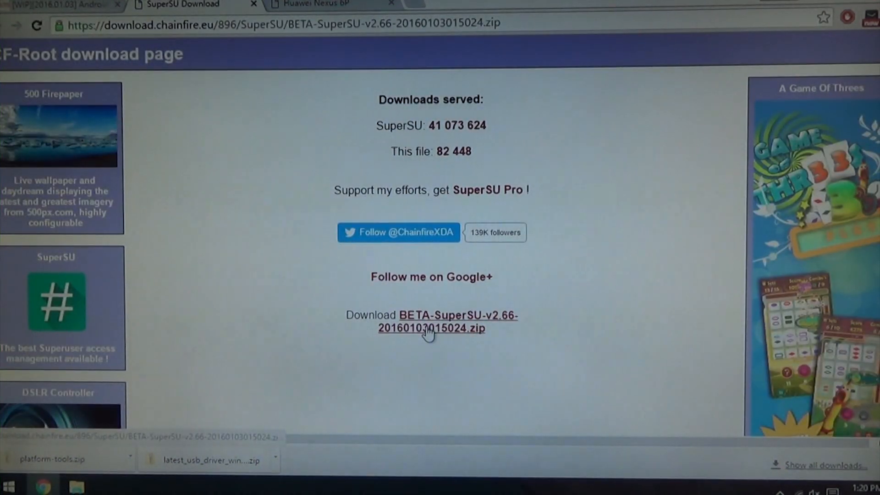
- Save the BETA-SuperSU-v2.66 zip into the Android folder on the desktop
left_click(428, 333)
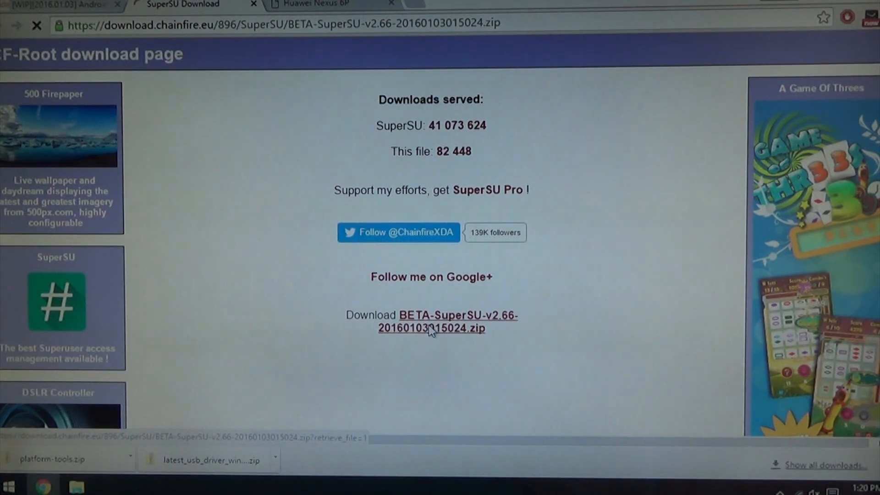
left_click(431, 321)
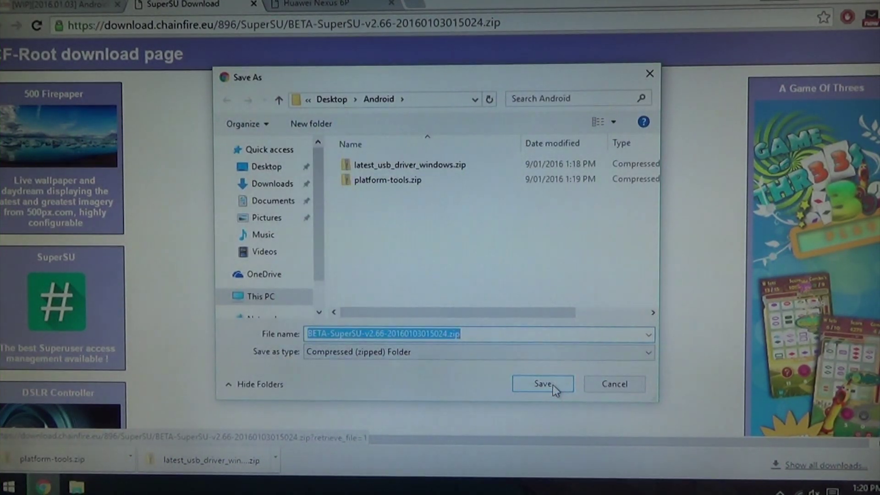
left_click(542, 384)
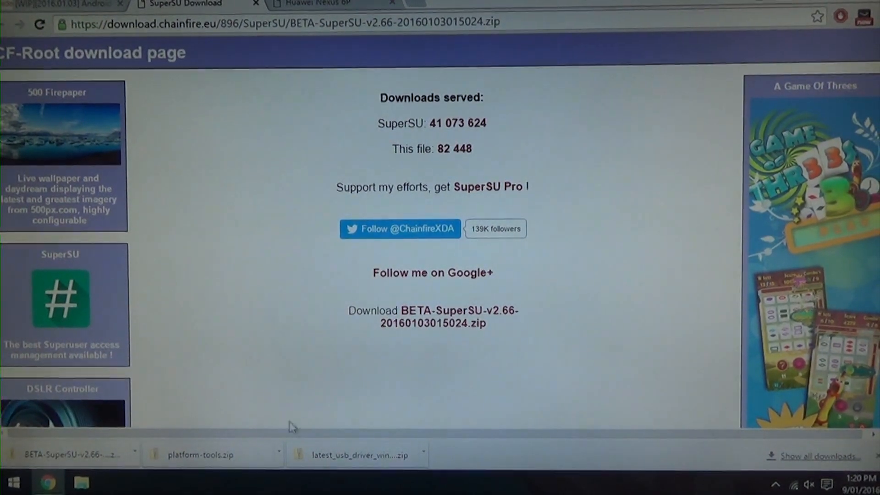
left_click(319, 4)
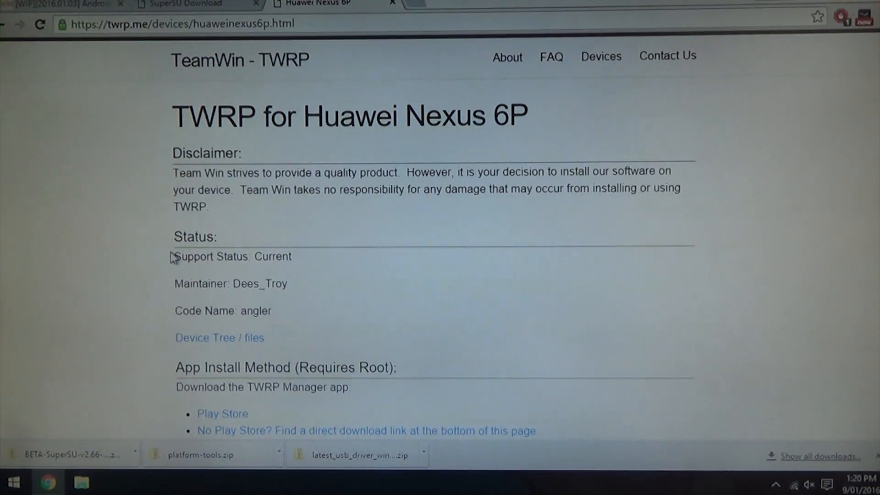
- Download twrp-2.8.7.2-angler.img from the Primary (Recommended) mirror into the Android folder
scroll("down", 3)
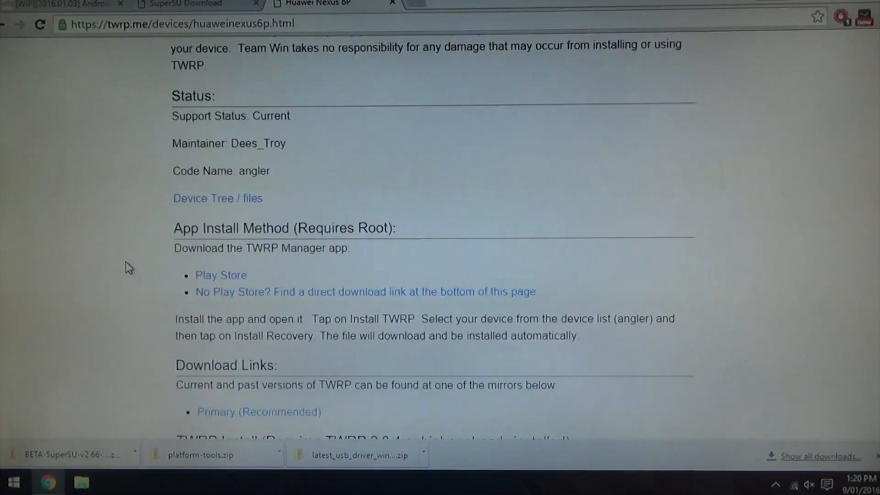
scroll("down", 3)
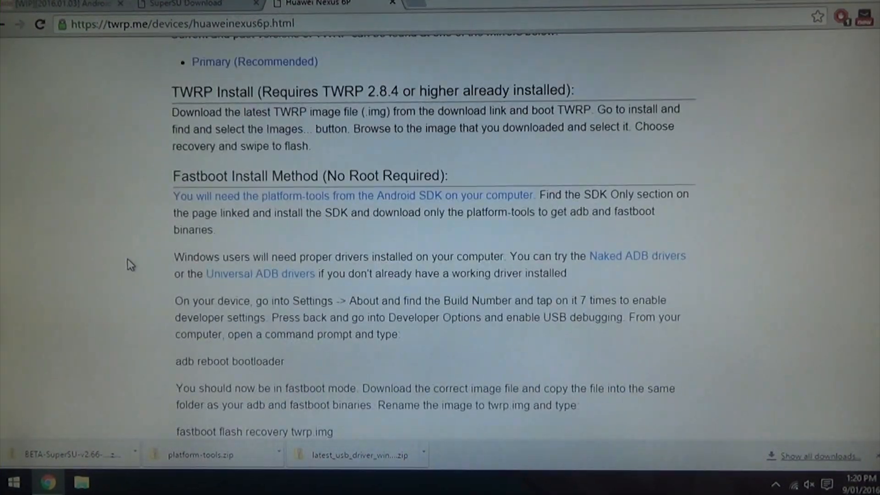
scroll("up", 3)
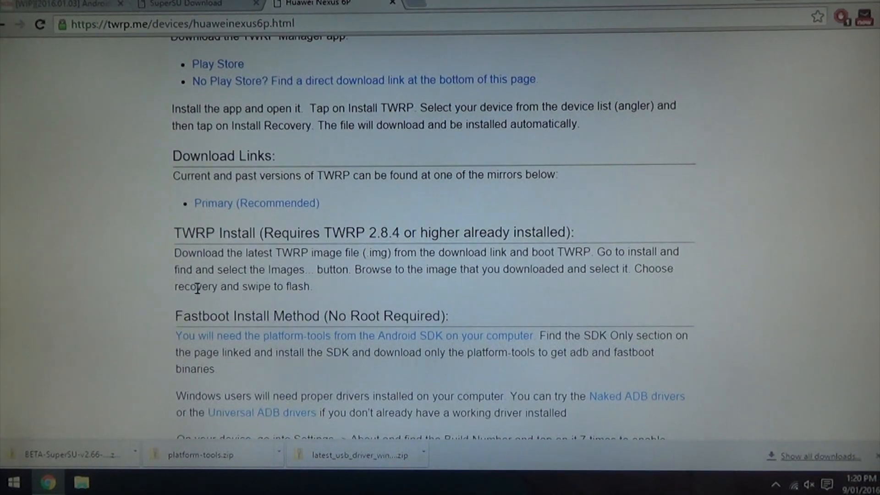
scroll("down", 3)
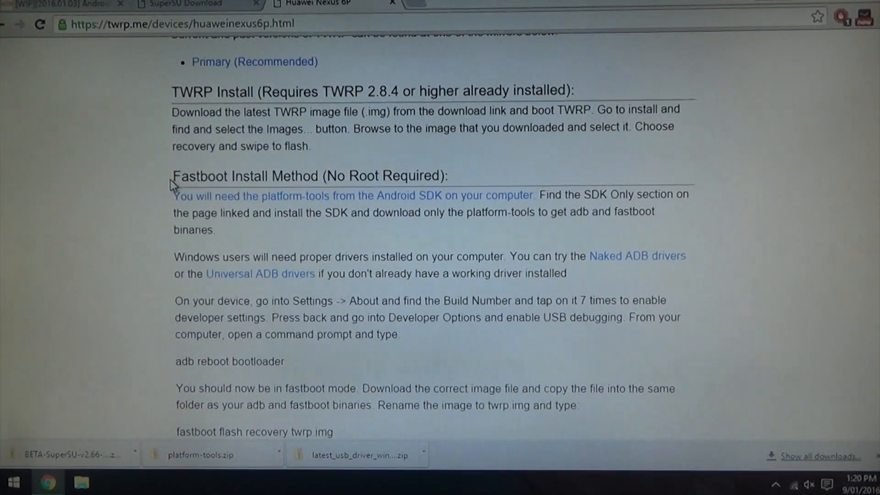
mouse_move(278, 288)
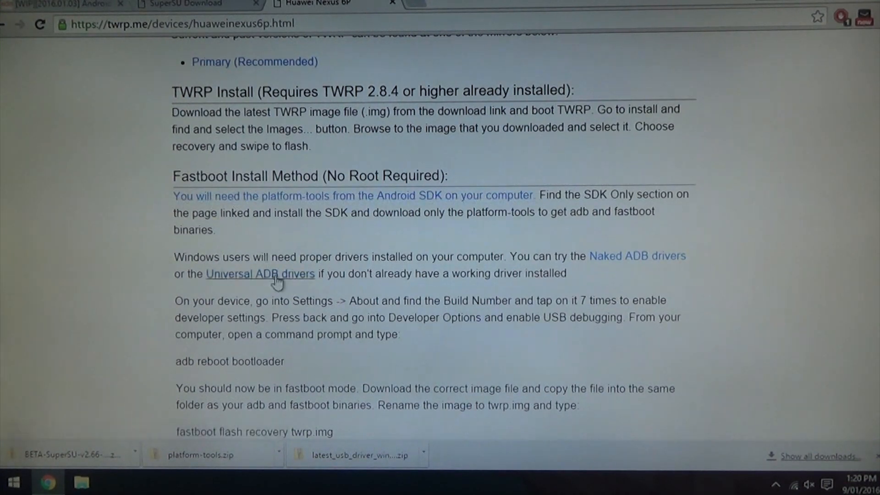
scroll("up", 3)
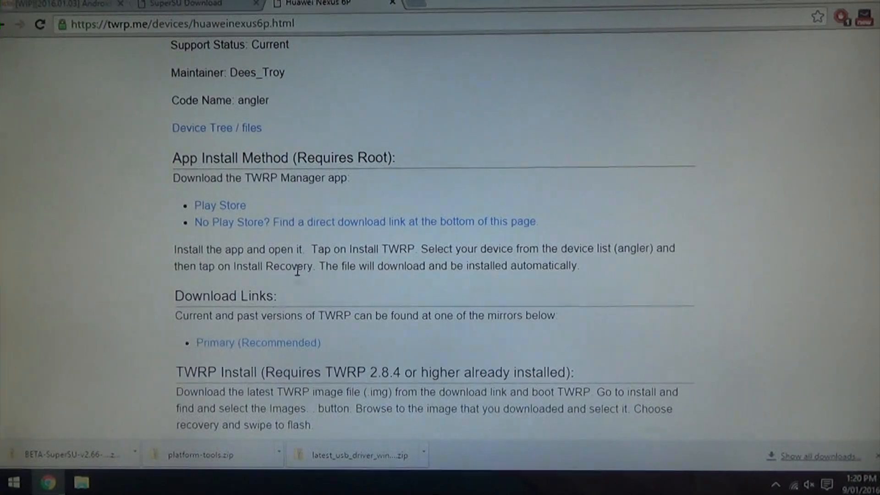
left_click(260, 343)
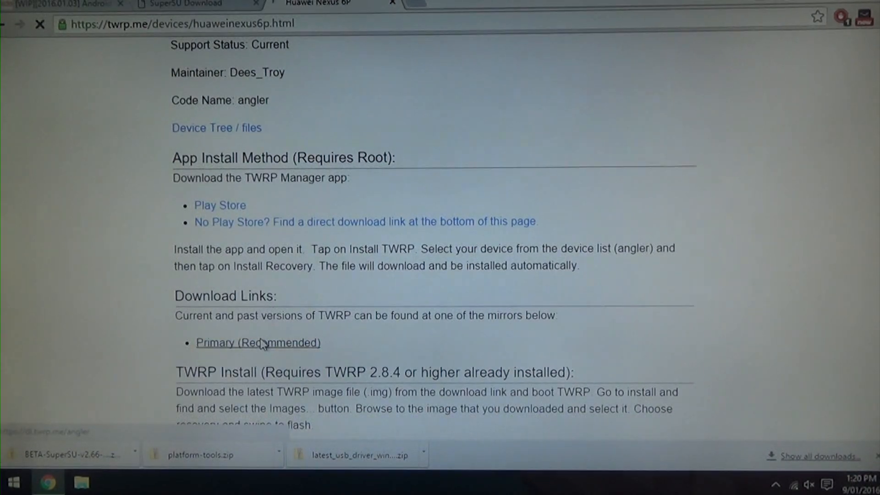
left_click(257, 343)
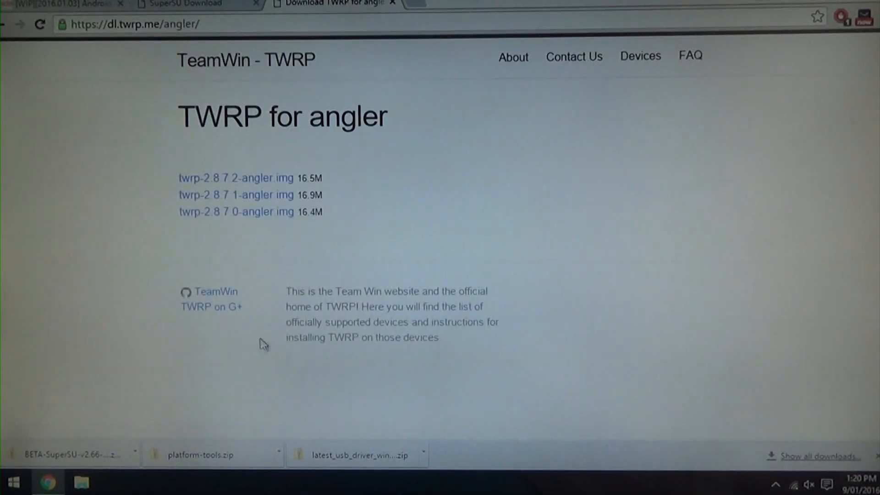
mouse_move(234, 189)
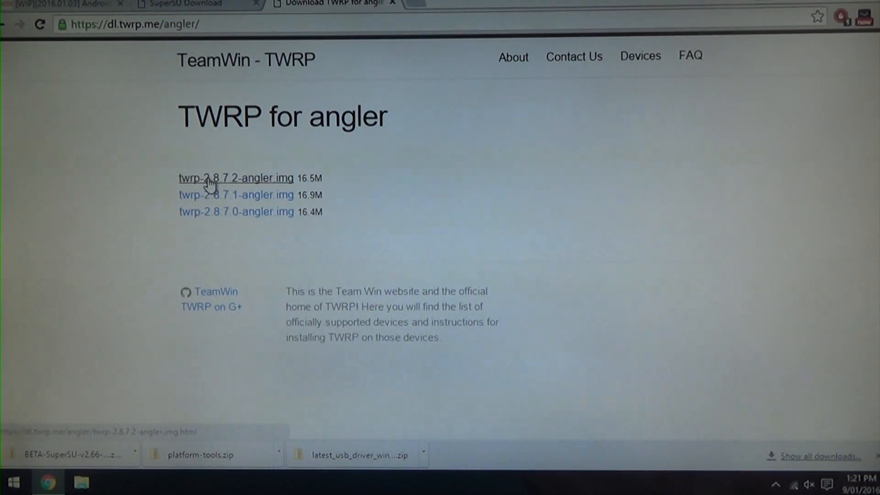
left_click(212, 178)
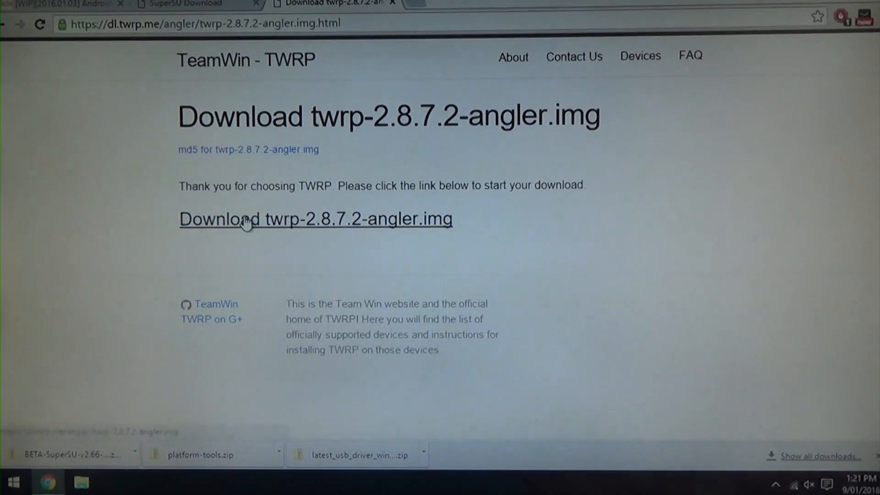
left_click(246, 221)
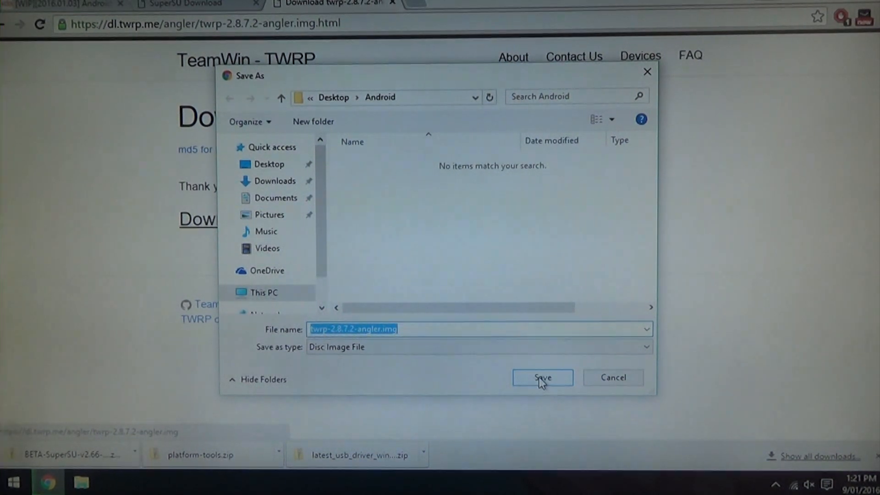
left_click(543, 378)
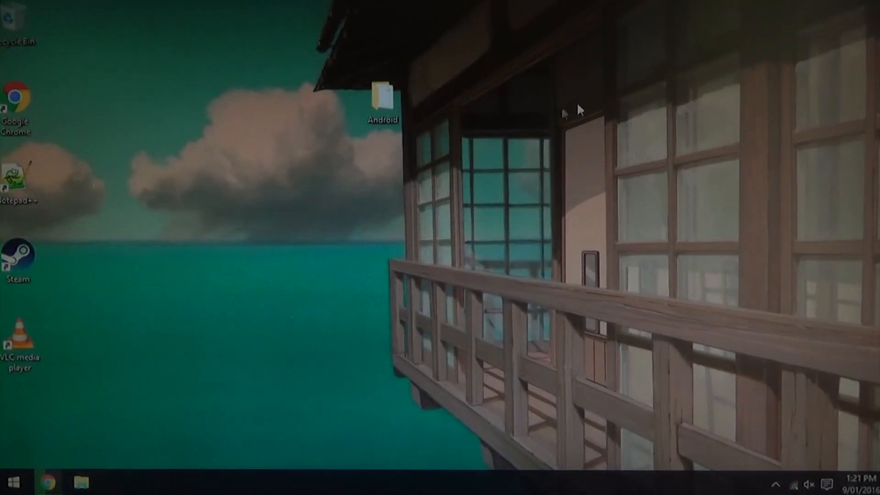
- Extract latest_usb_driver_windows.zip inside Android and browse into its usb_driver folder
double_click(382, 92)
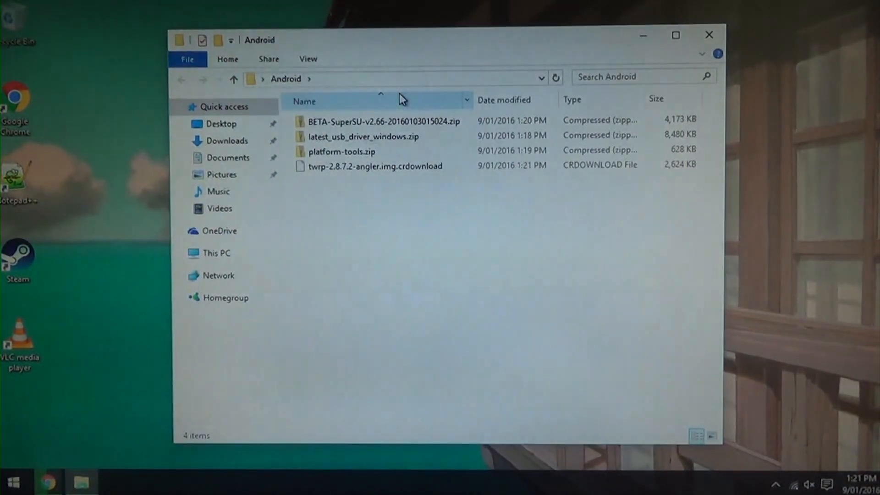
left_click(361, 137)
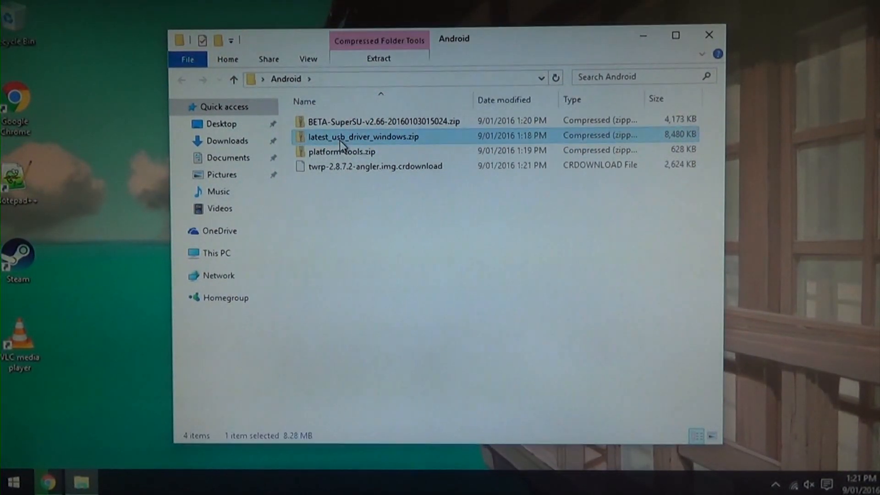
right_click(343, 138)
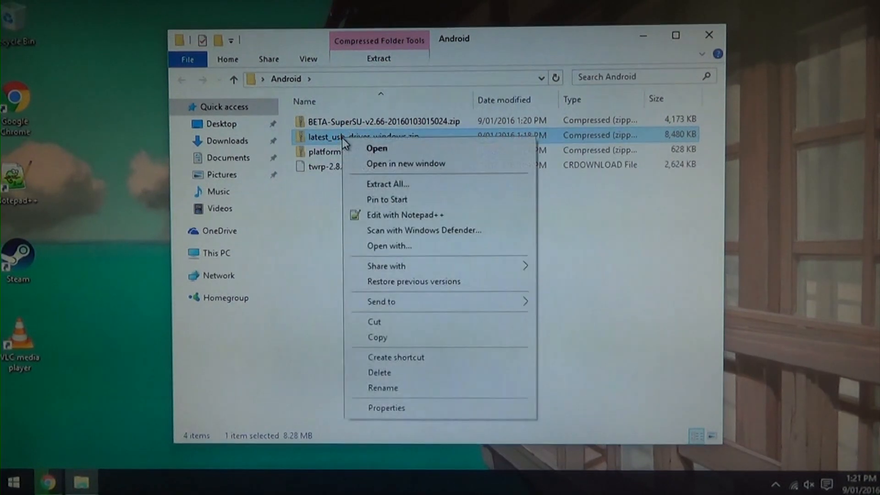
left_click(387, 184)
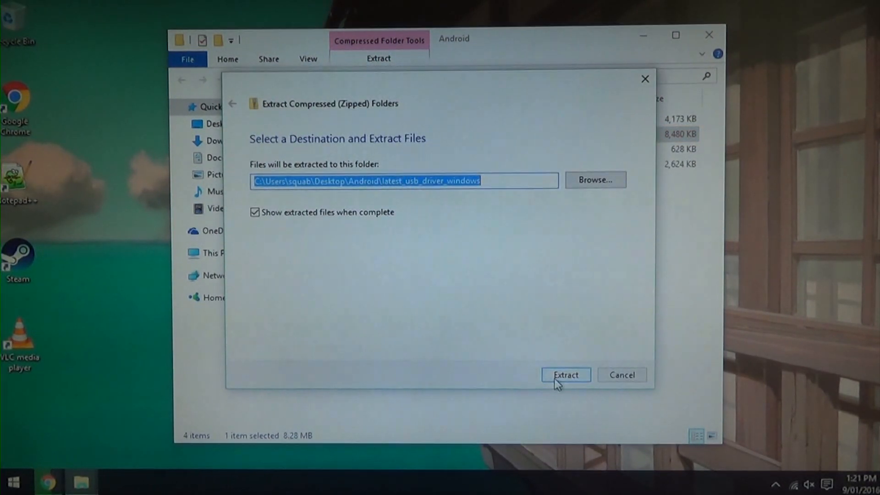
left_click(566, 375)
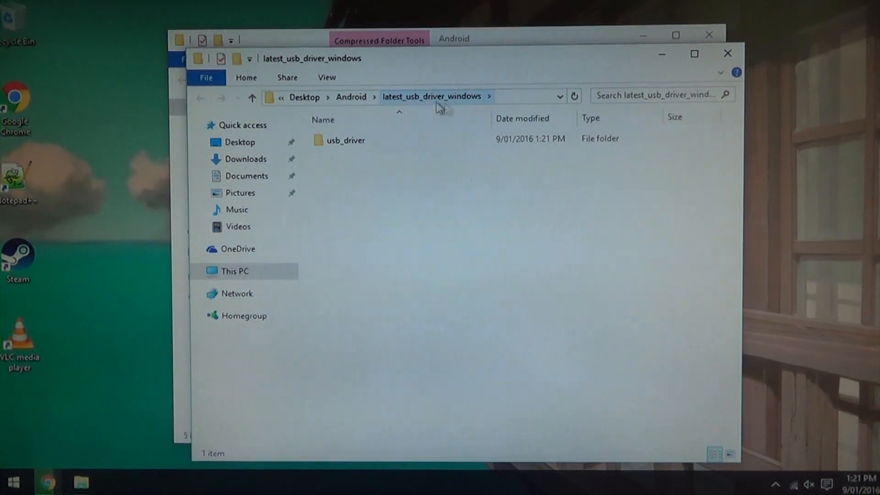
left_click(343, 140)
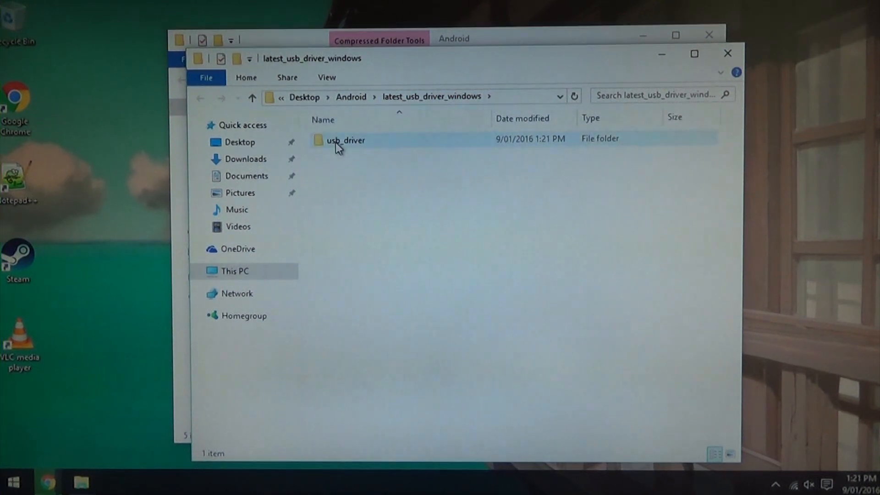
double_click(345, 140)
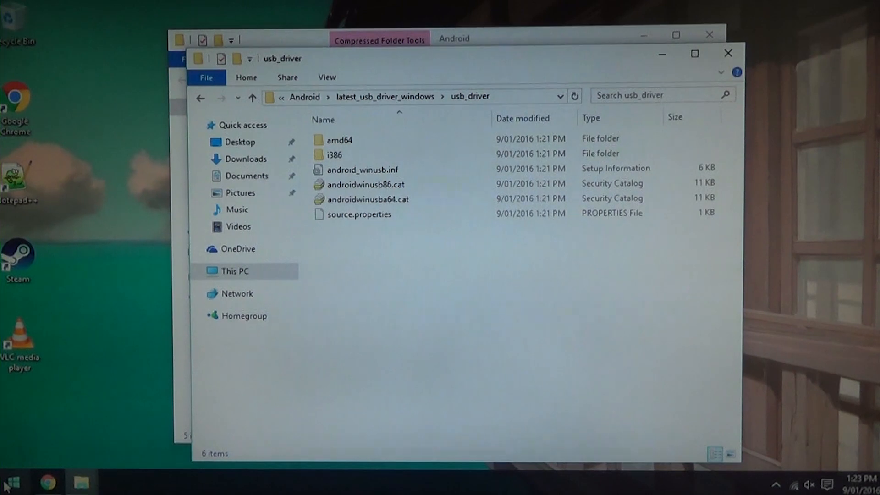
- Bring up the Start button's system tools menu to reach Device Manager
right_click(12, 478)
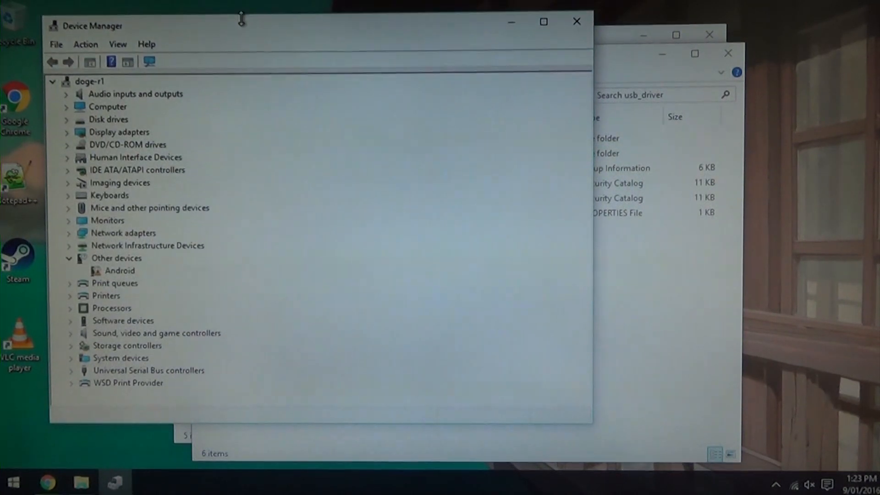
- Launch Update Driver Software for the unrecognised Android device under Other devices
left_click_drag(241, 20, 360, 25)
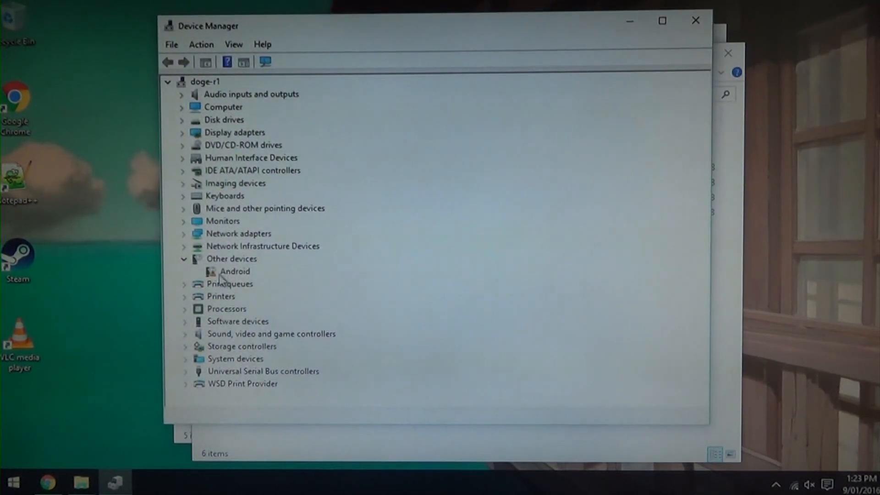
left_click(234, 272)
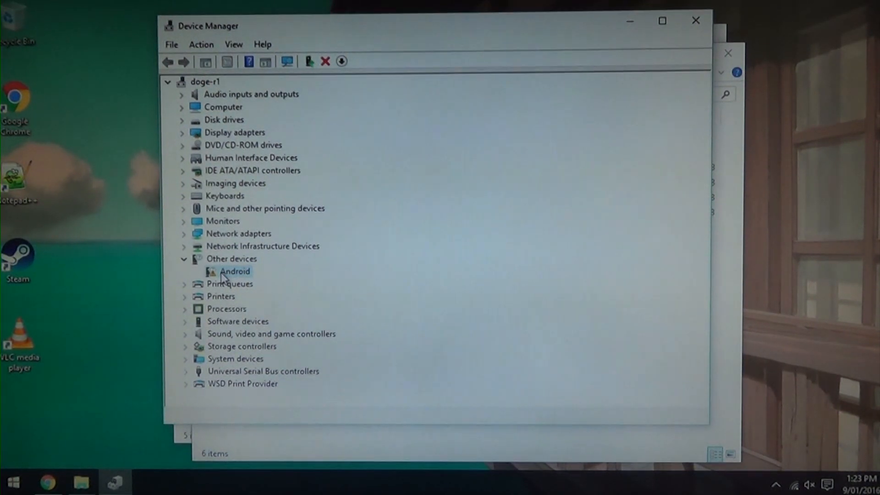
right_click(235, 271)
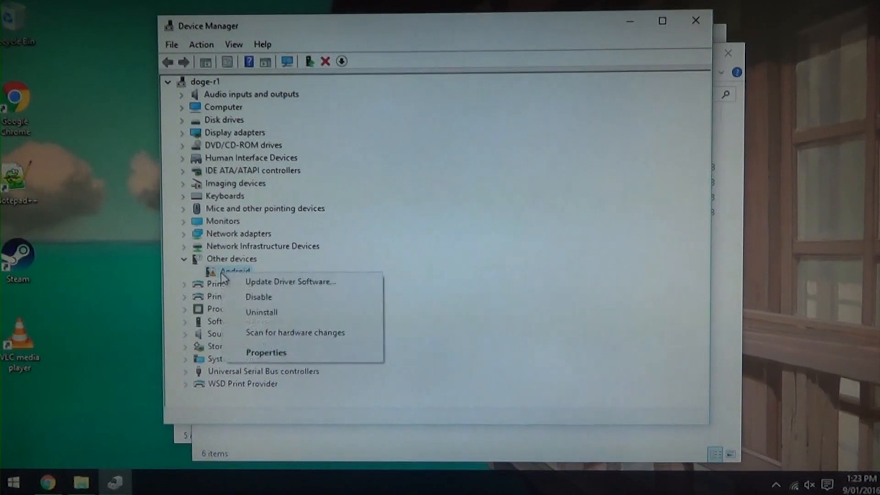
left_click(289, 282)
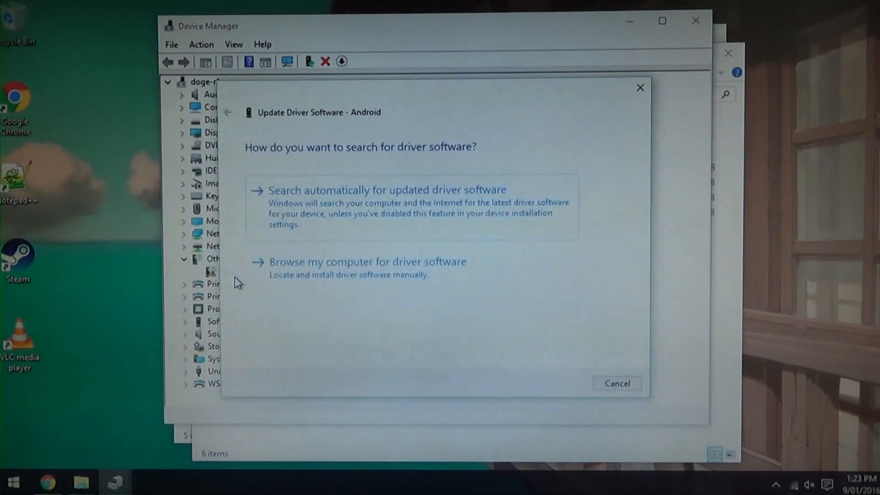
mouse_move(309, 281)
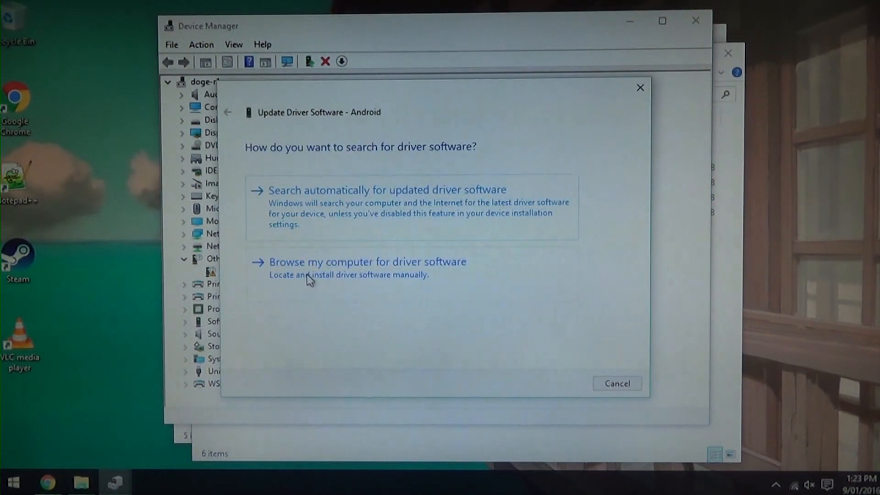
- Point the manual driver search at the Desktop latest_usb_driver_windows folder
left_click(368, 262)
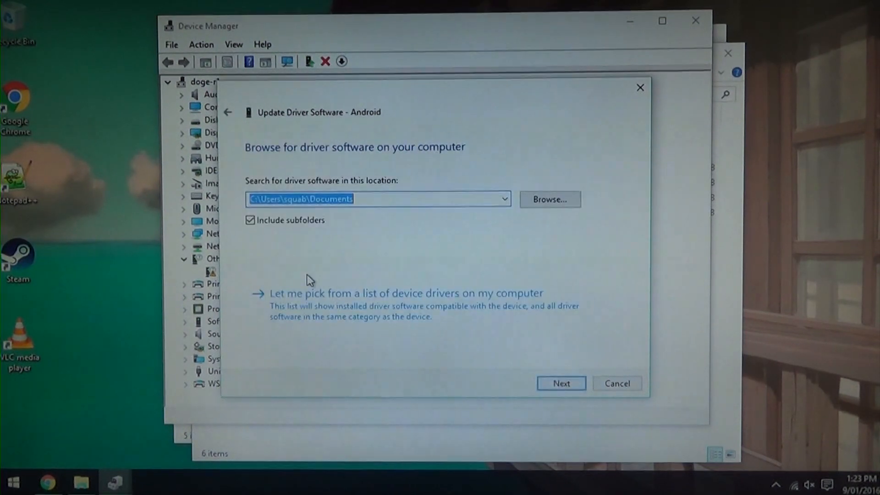
left_click(550, 199)
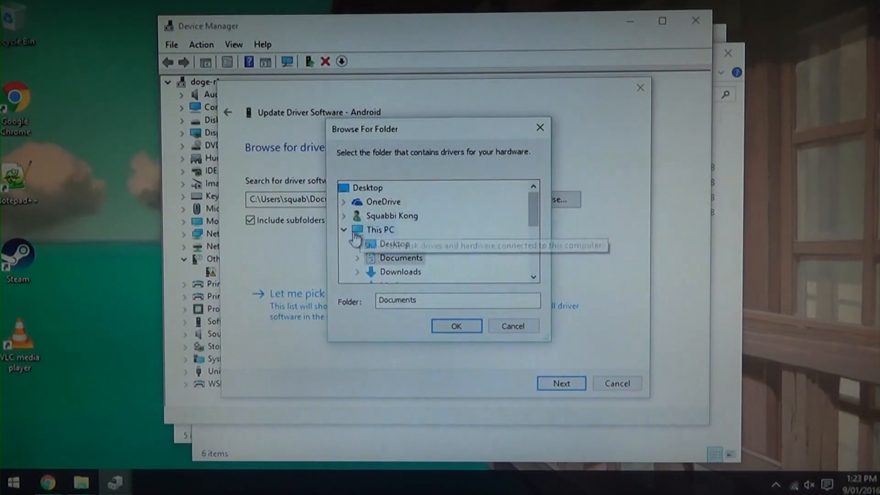
left_click(393, 243)
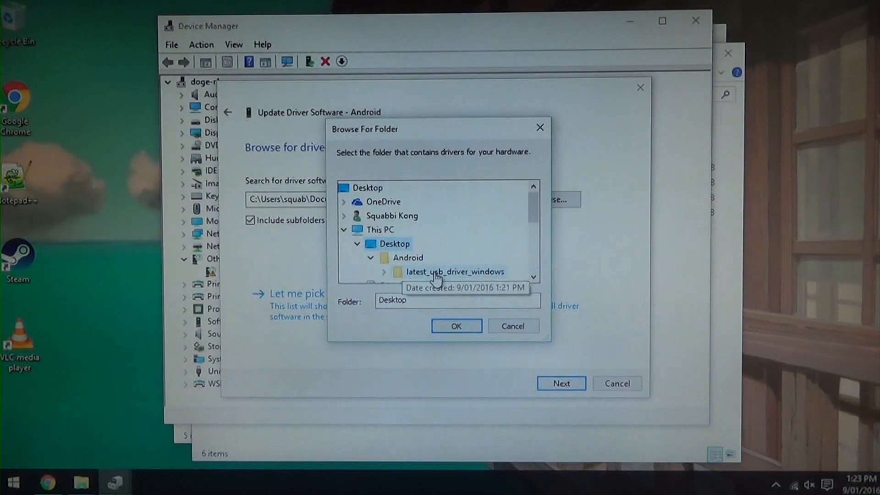
left_click(455, 272)
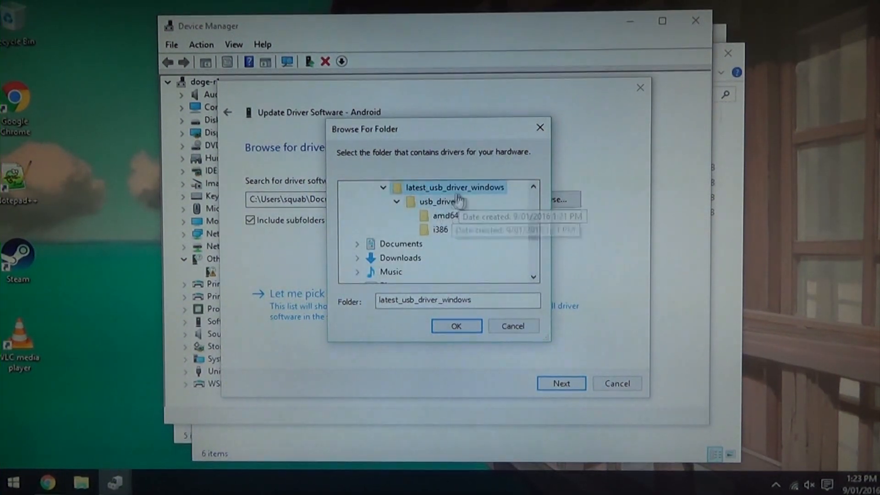
left_click(456, 326)
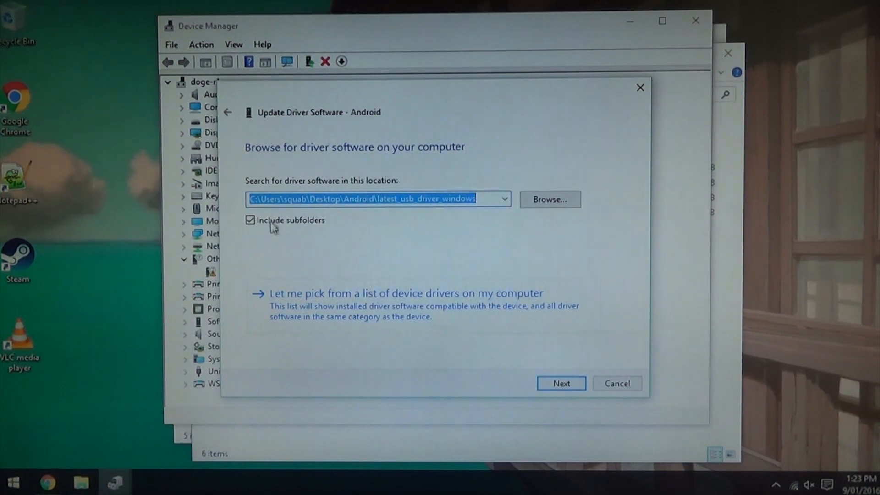
mouse_move(294, 234)
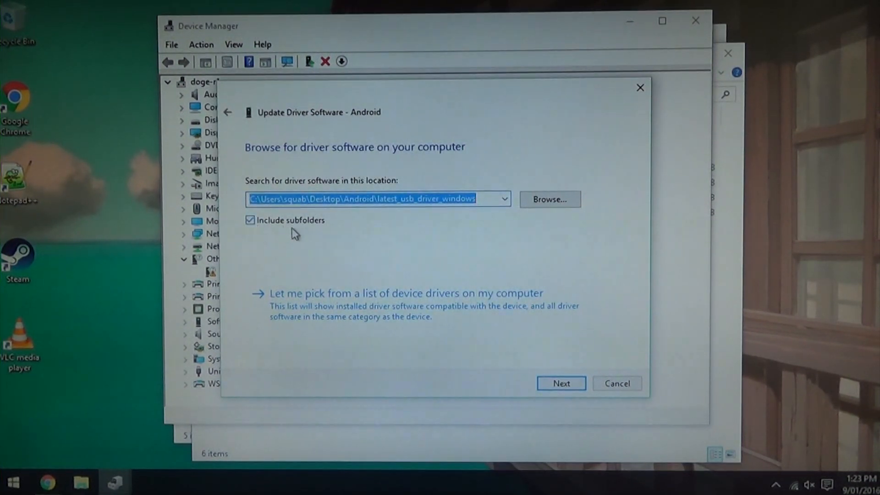
mouse_move(544, 372)
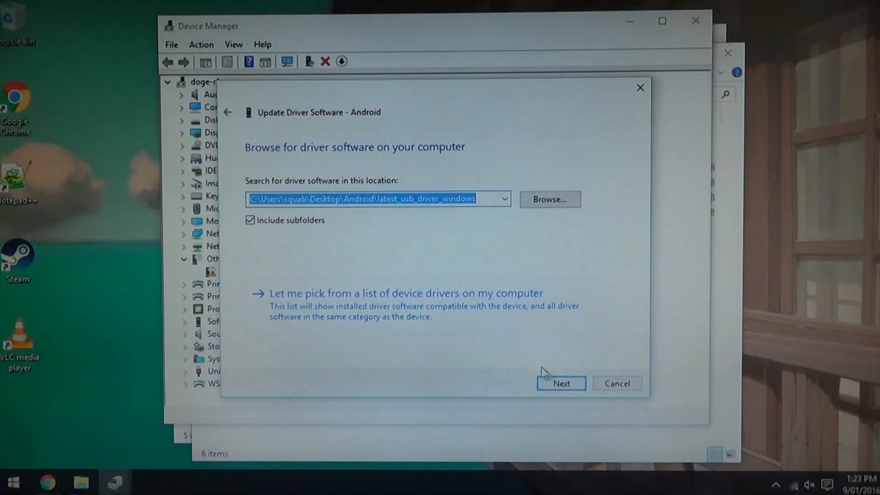
- Install the Google driver as Android Bootloader Interface, then close Device Manager
left_click(561, 383)
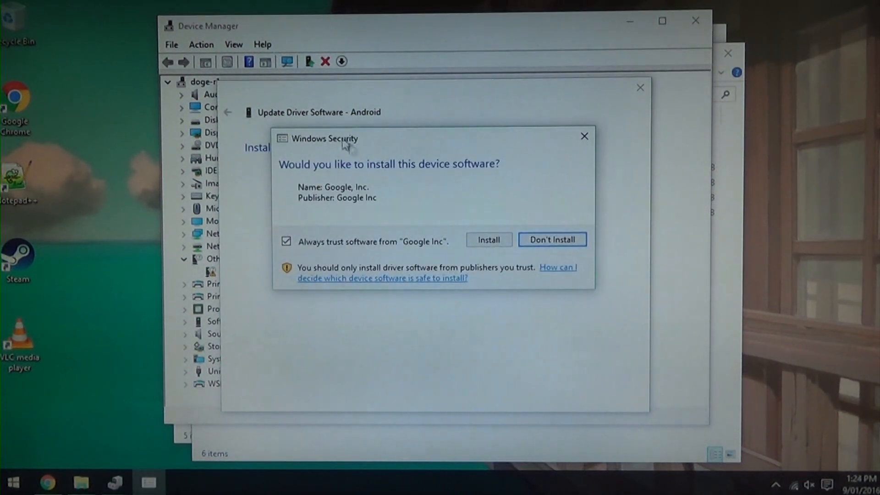
left_click(489, 240)
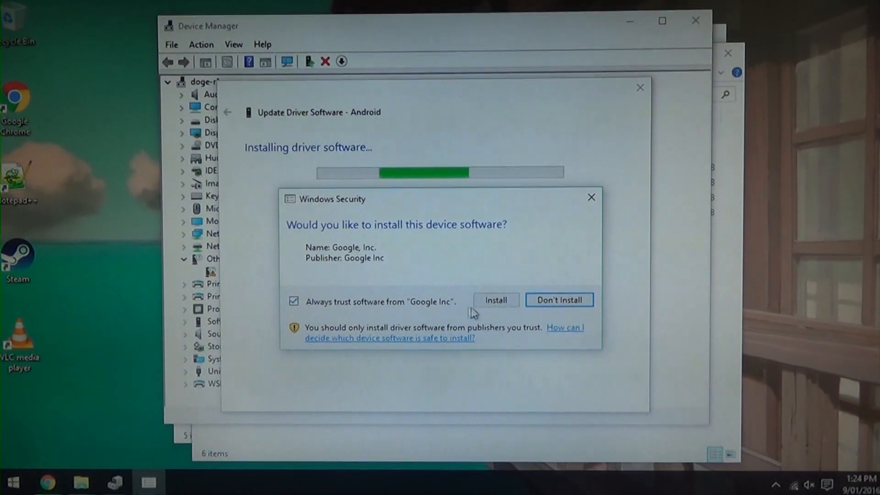
left_click(496, 300)
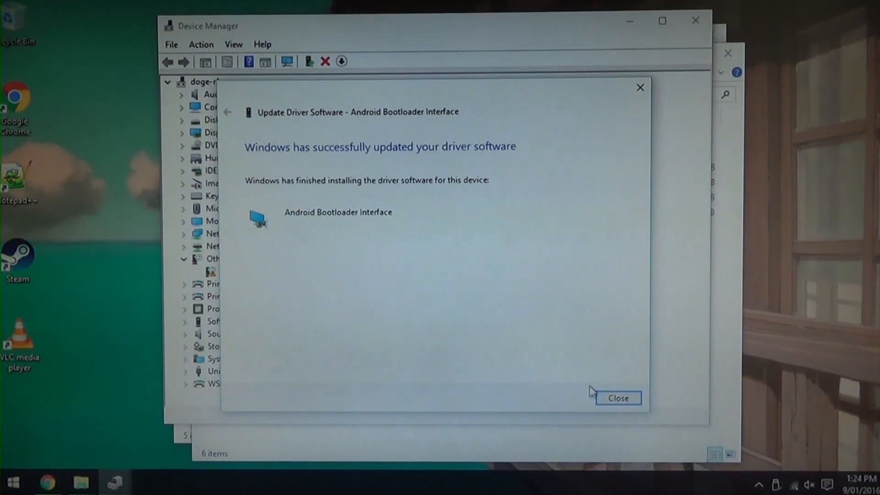
left_click(618, 398)
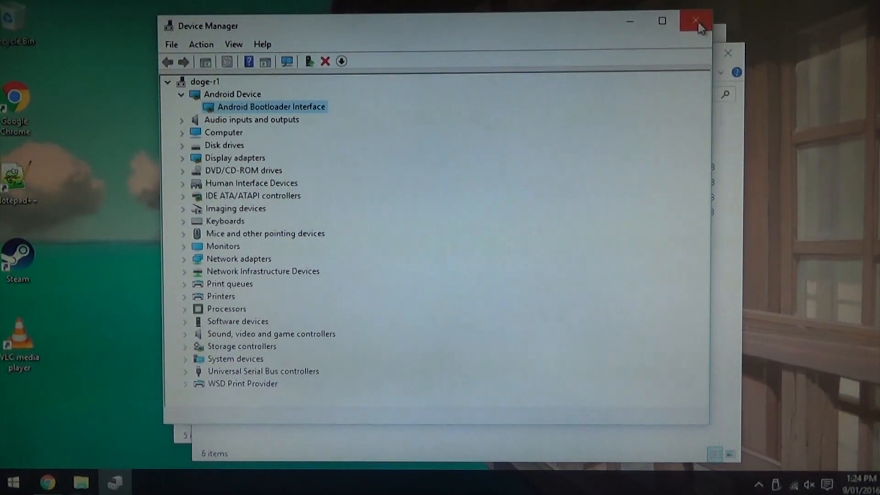
left_click(693, 21)
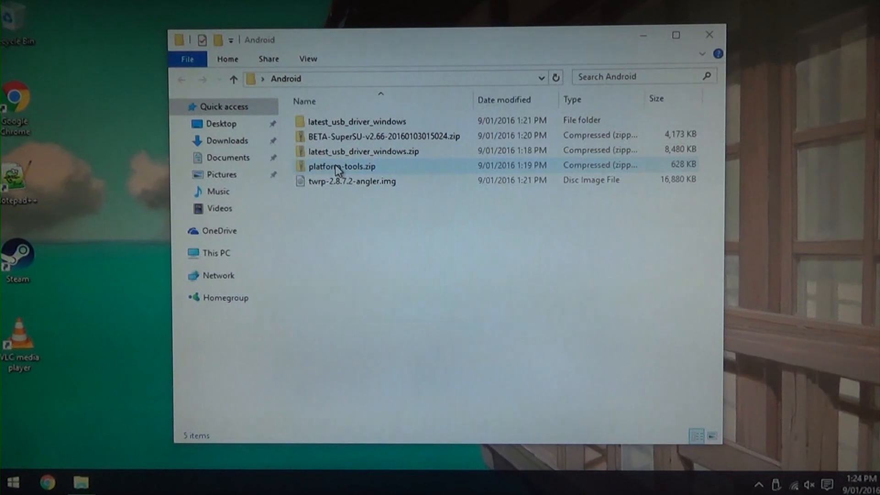
- Extract platform-tools.zip into its default platform-tools folder
right_click(337, 166)
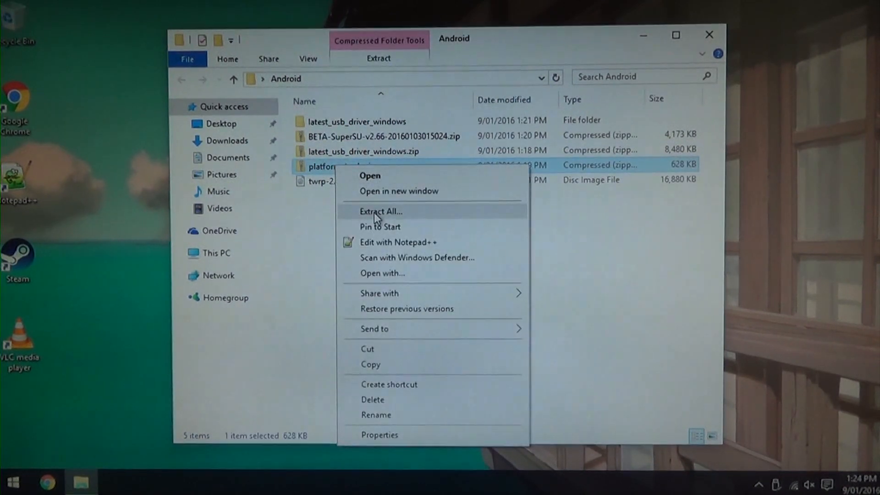
left_click(381, 212)
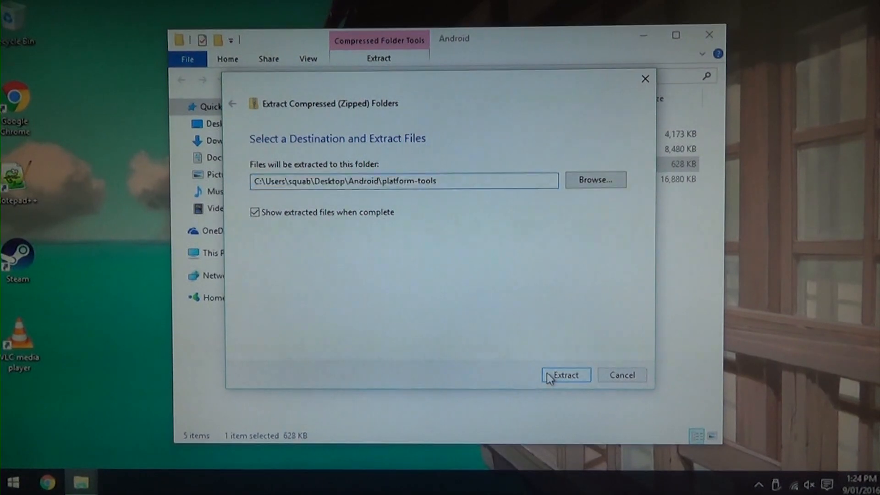
left_click(567, 375)
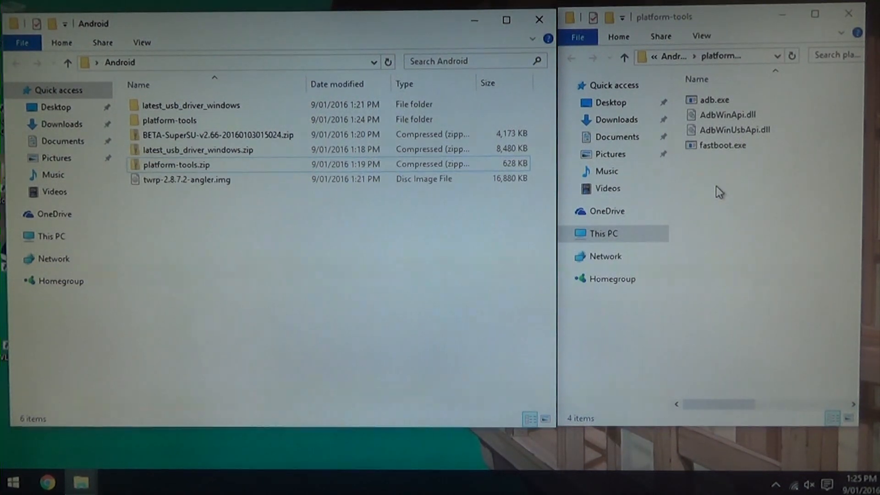
mouse_move(714, 182)
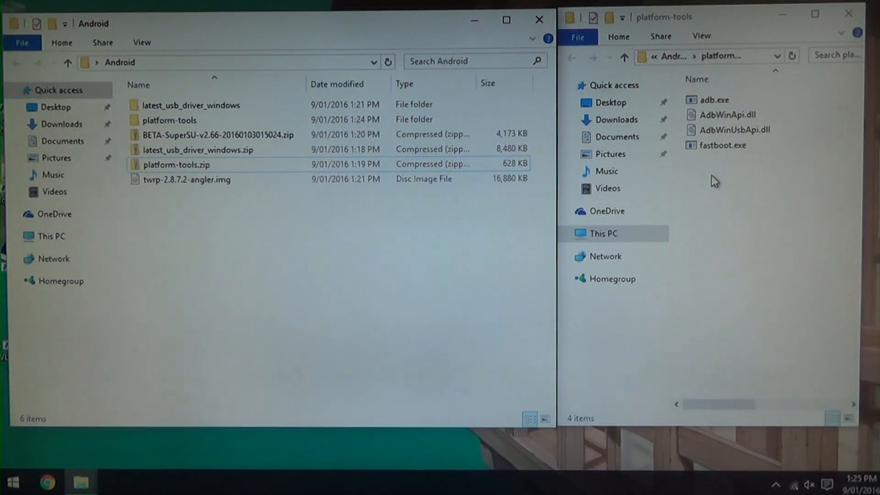
- Open a command prompt in the platform-tools folder and run fastboot flashing unlock
right_click(714, 181)
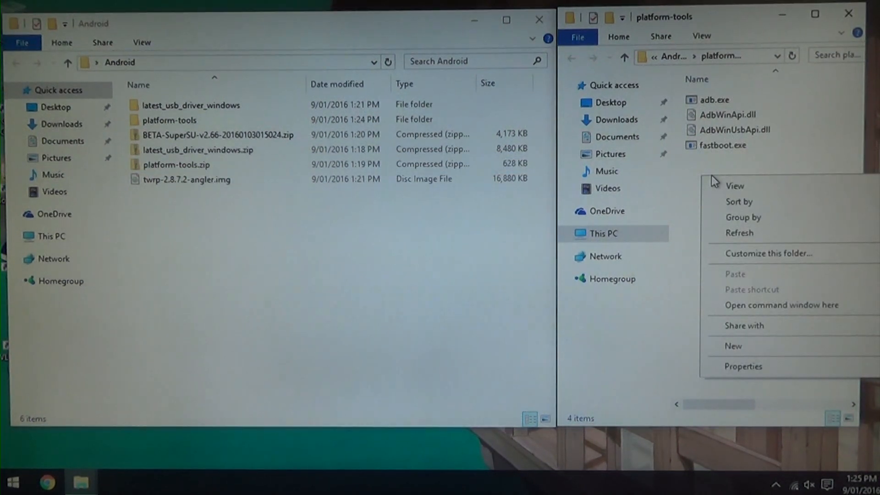
left_click(783, 305)
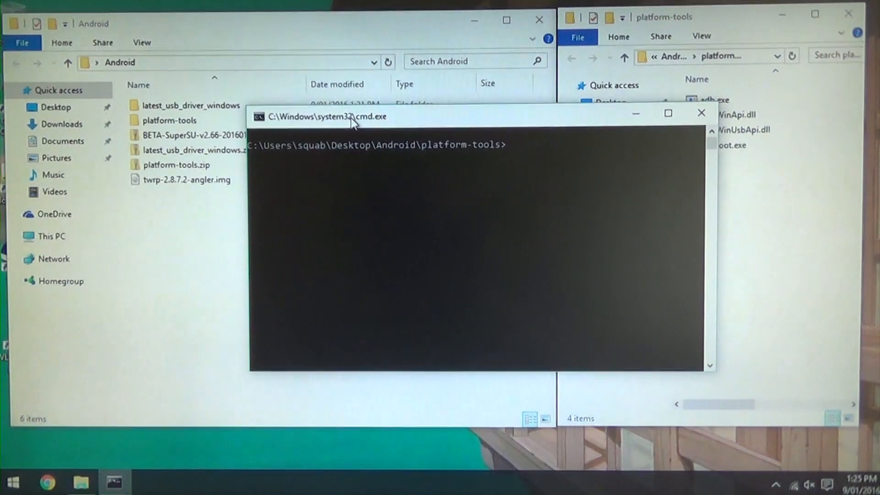
type("fastboot devices")
type("fastr")
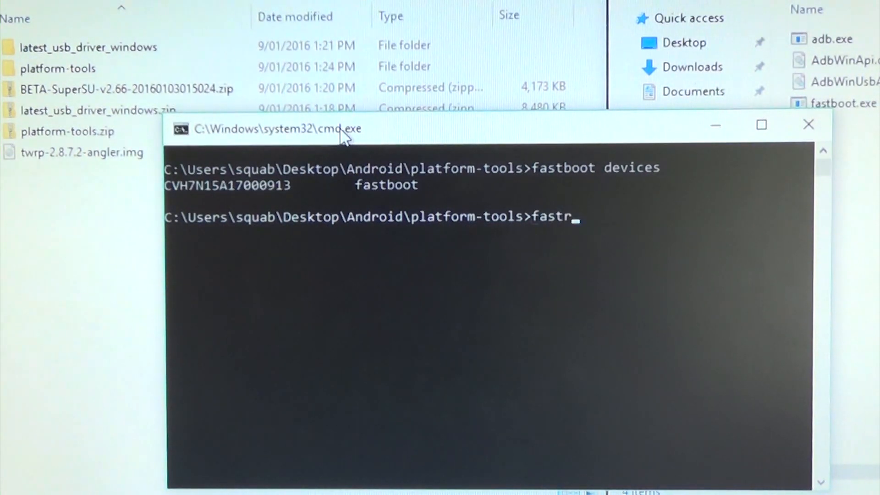
type("boot")
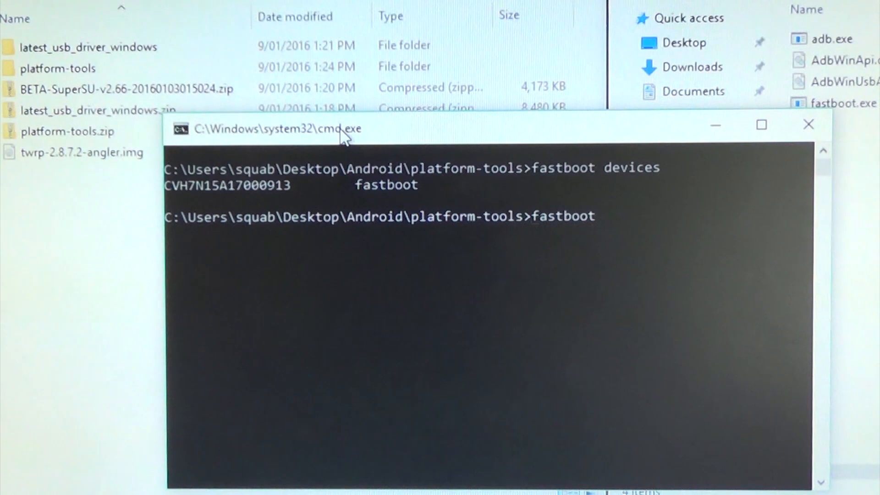
type("flas")
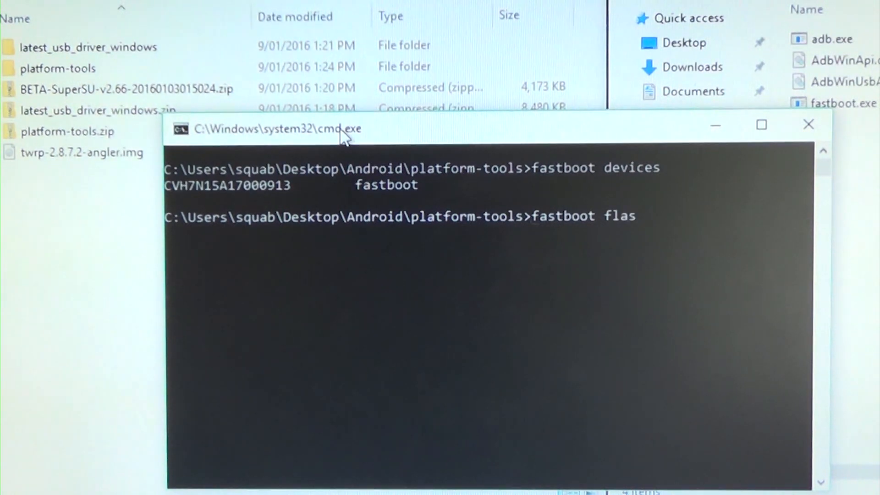
type("hing")
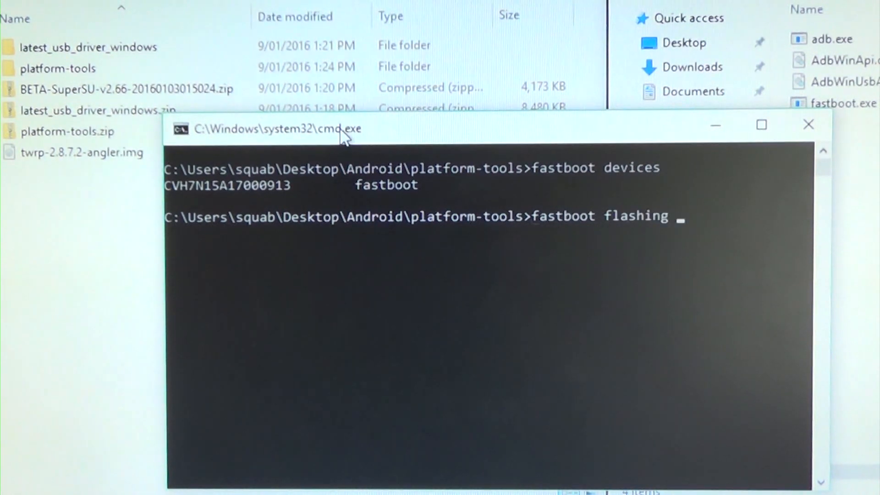
type("unlock")
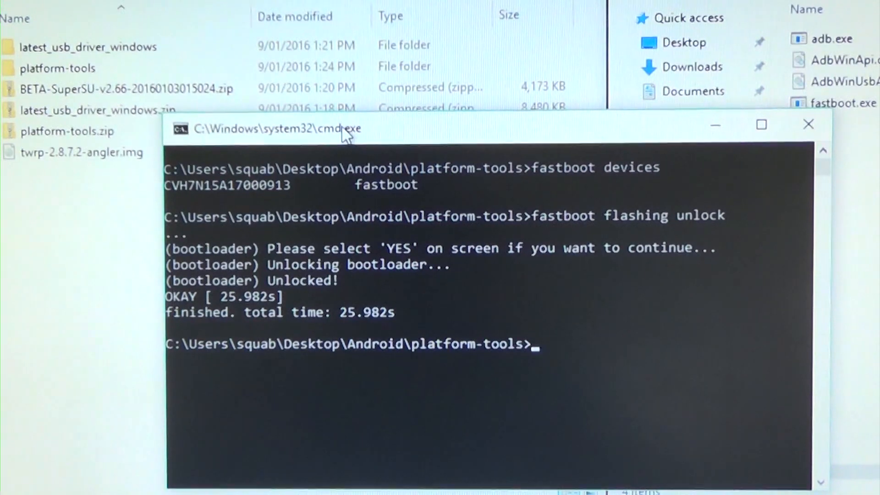
mouse_move(494, 371)
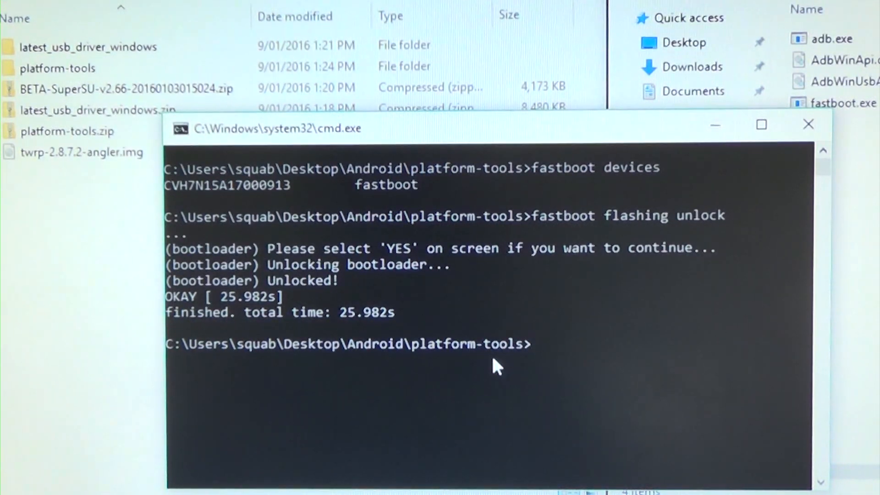
- Begin entering the fastboot reboot command in Command Prompt
type("fasr")
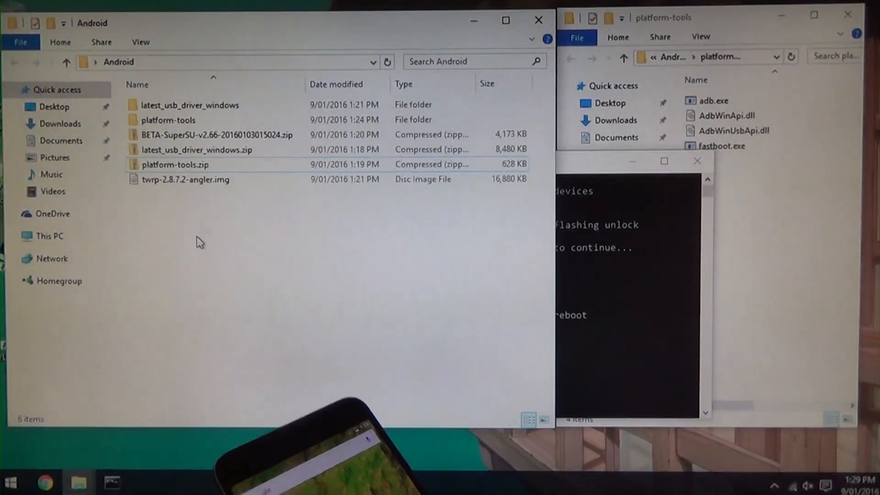
- Focus the Android folder window, then open This PC in the second Explorer window
left_click(213, 135)
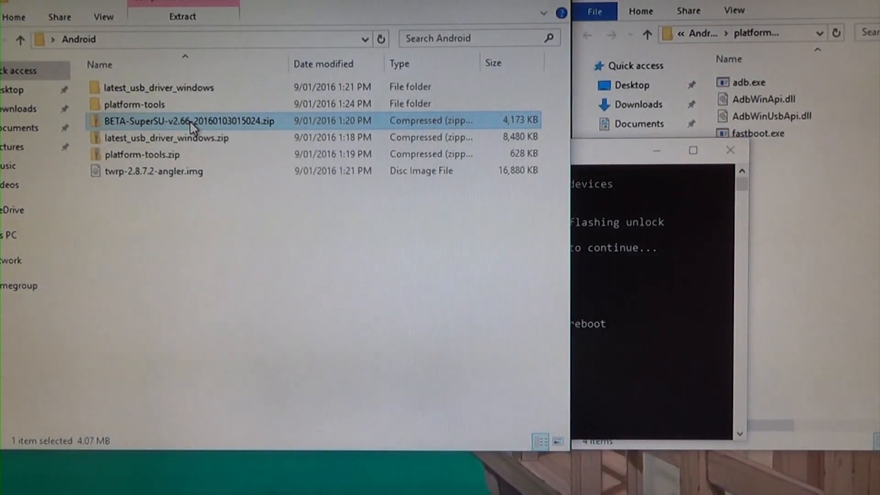
mouse_move(359, 332)
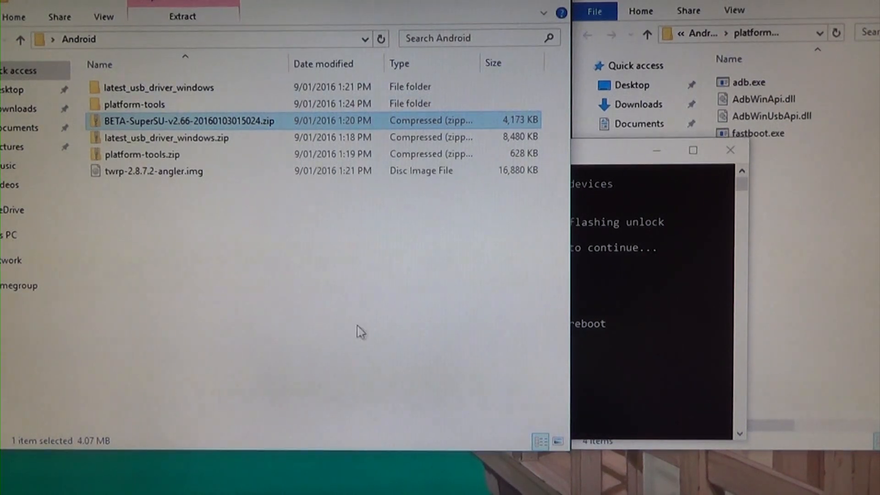
left_click(730, 150)
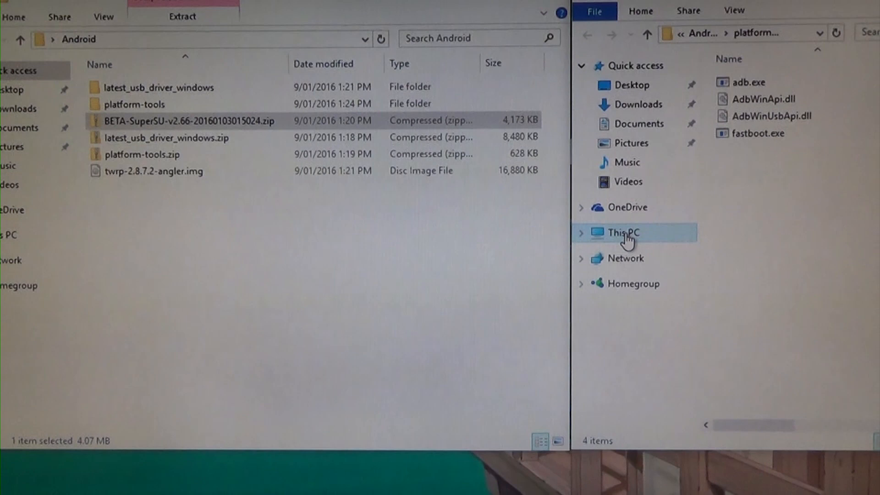
left_click(622, 233)
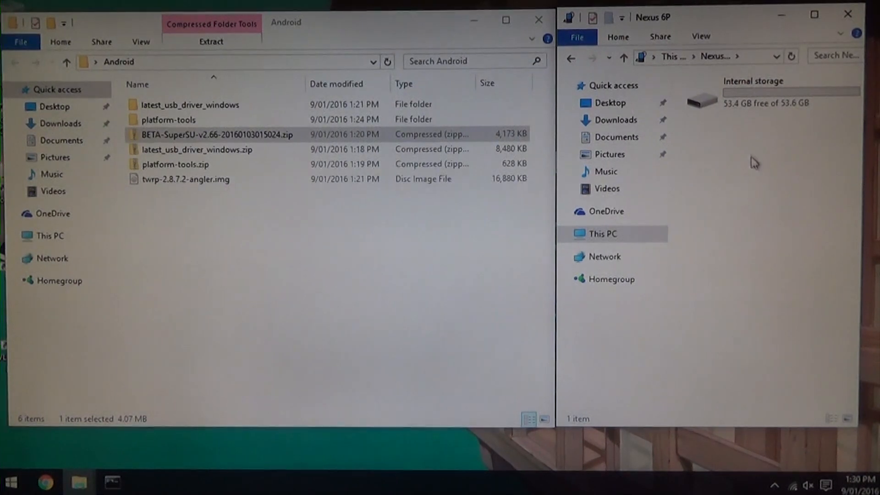
- Make a ROMs folder on the Nexus 6P internal storage and select the SuperSU zip there
double_click(701, 97)
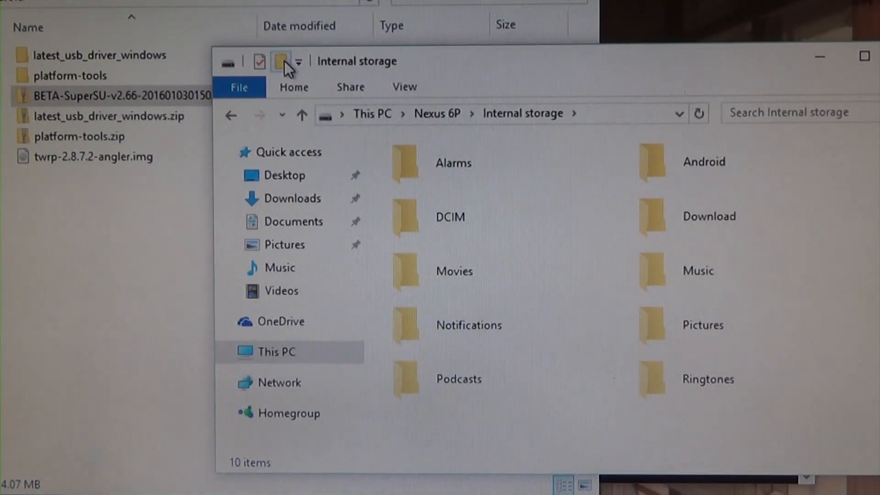
left_click(279, 61)
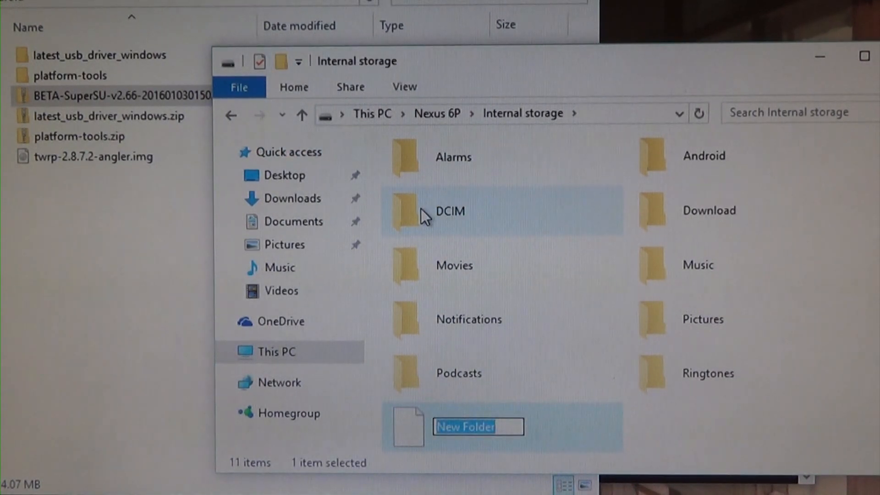
type("R")
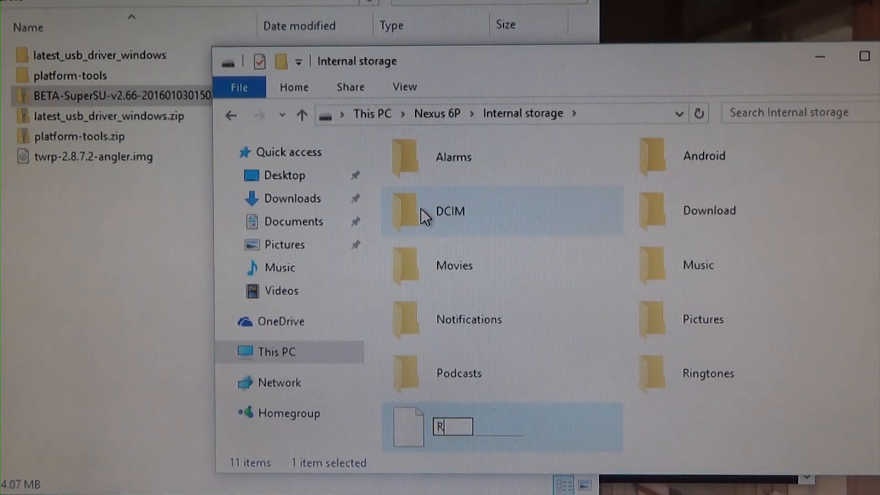
key("Backspace")
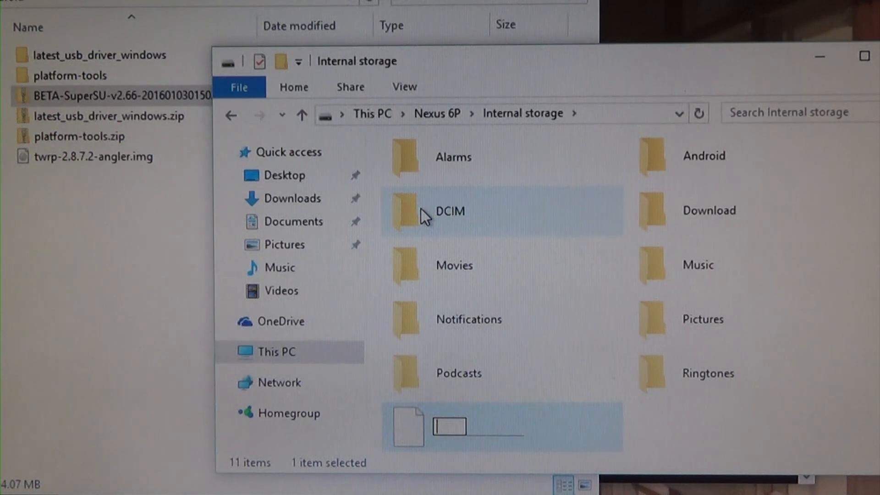
type("ROMs")
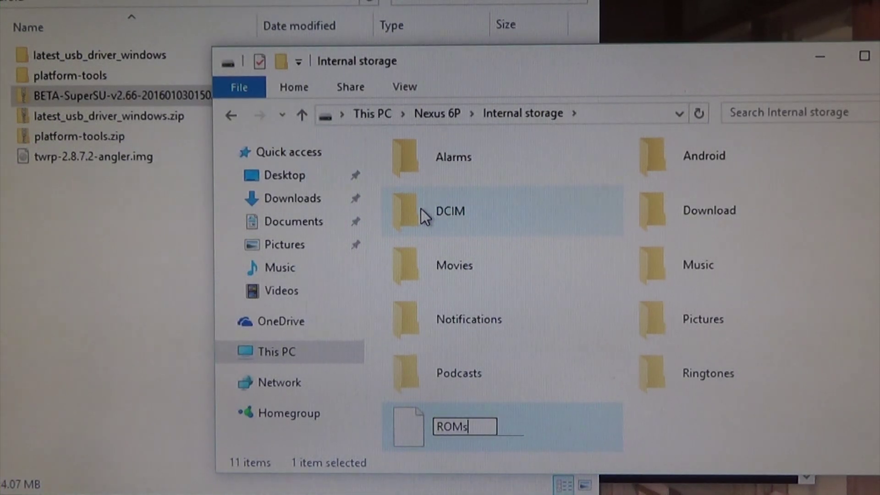
key("Enter")
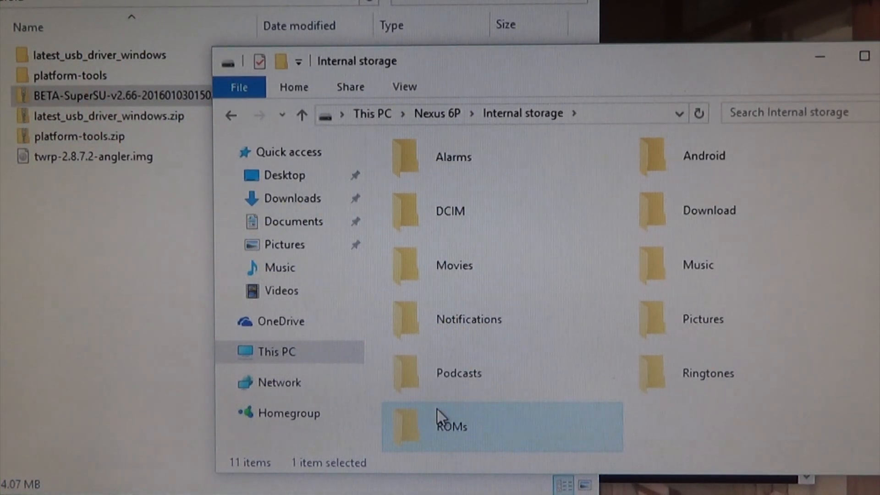
double_click(444, 418)
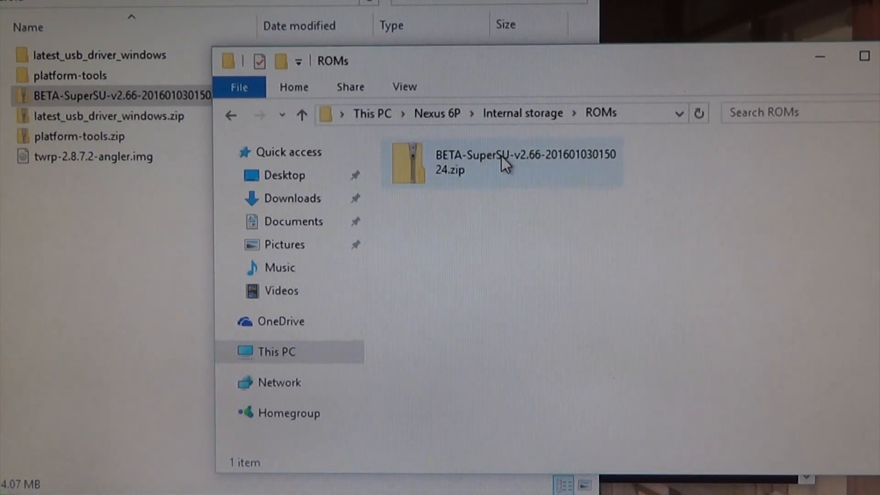
left_click(502, 161)
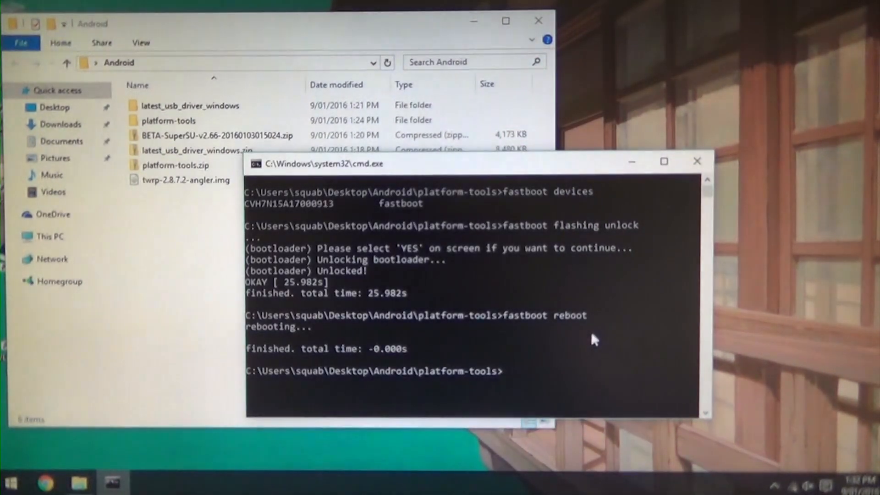
- Run fastboot devices, then enter the fastboot flash recovery command
type("fastboot d")
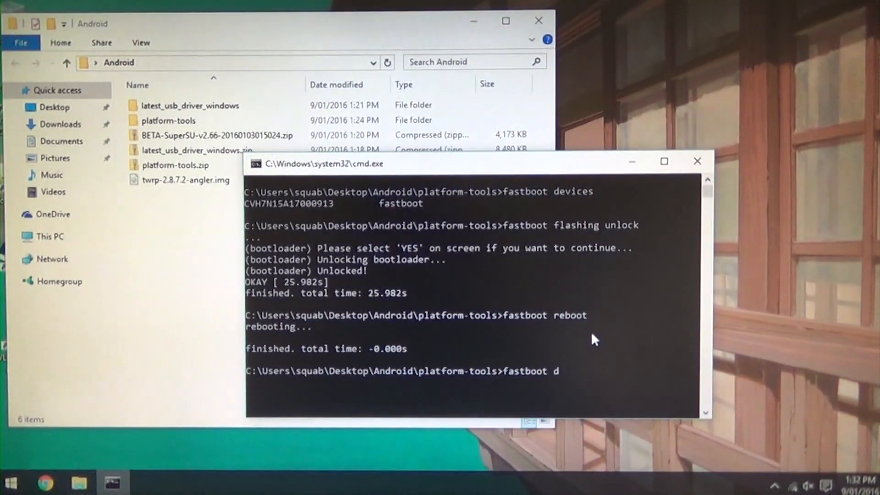
type("evices")
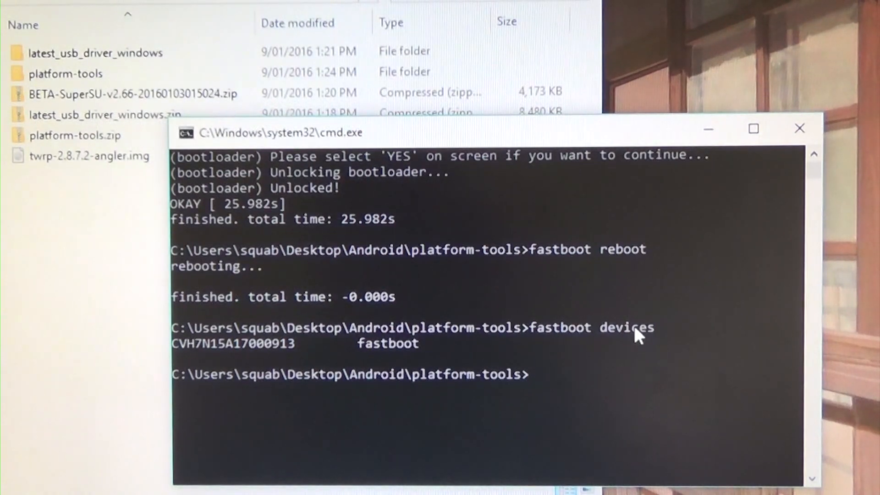
type("f")
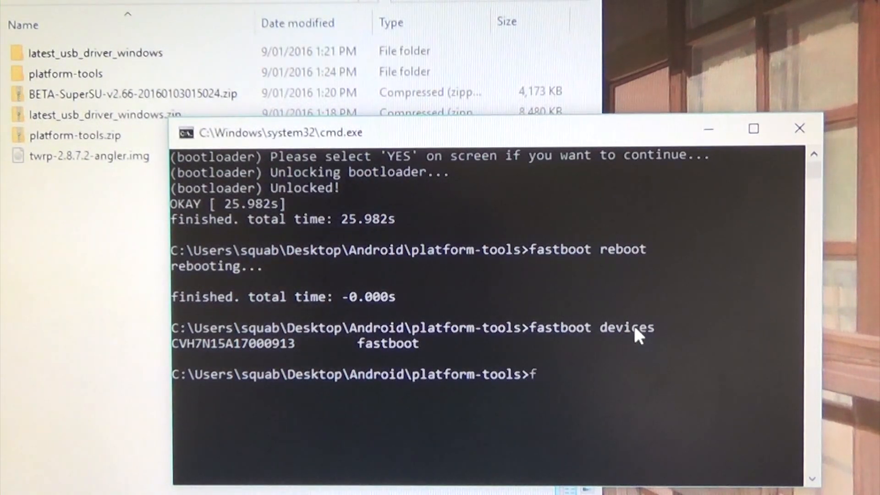
type("lash")
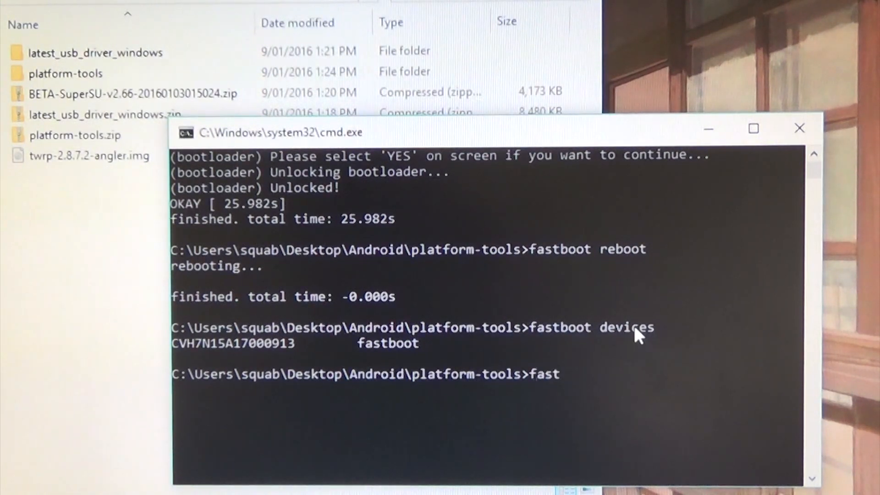
type("boot flash recov")
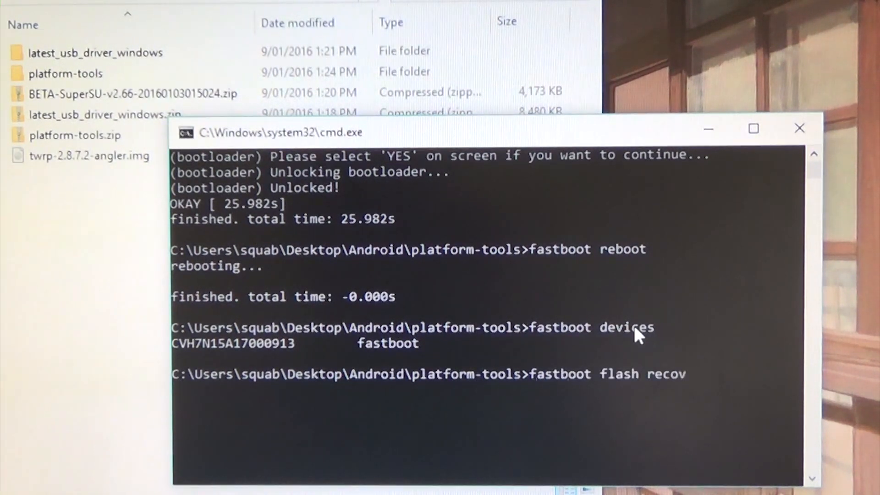
type("ery")
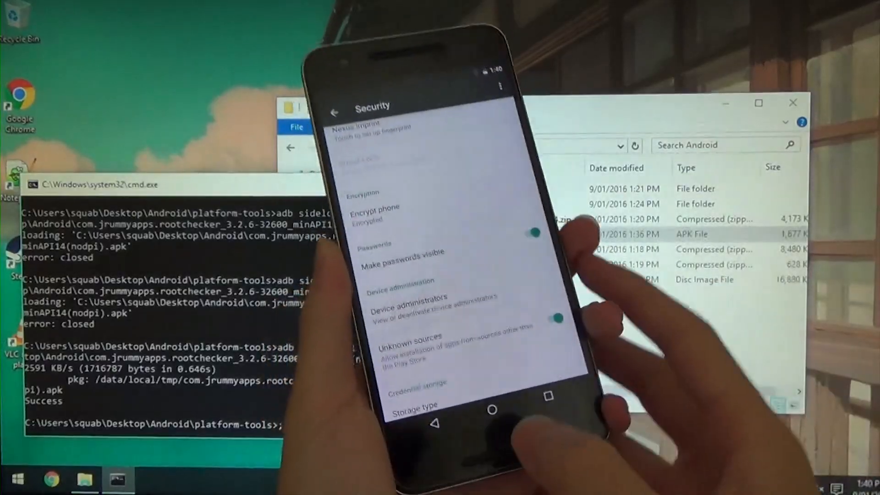
- Click in the Command Prompt window showing the Root Checker APK install
left_click(494, 412)
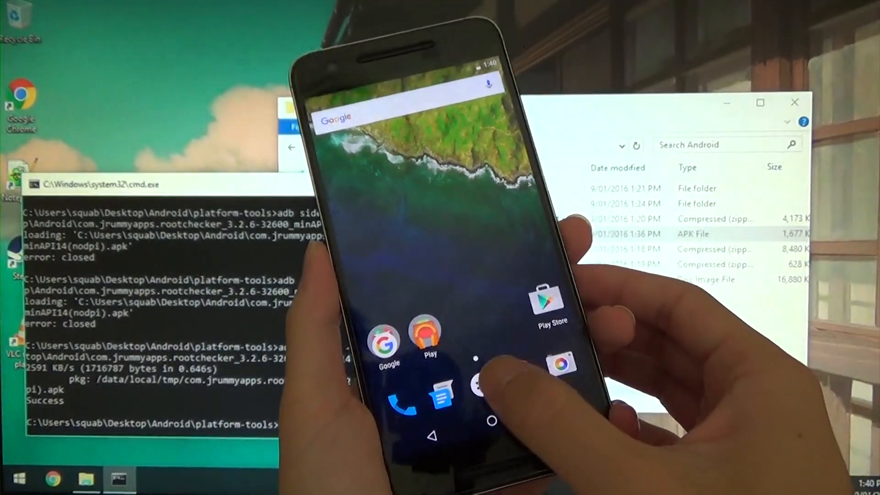